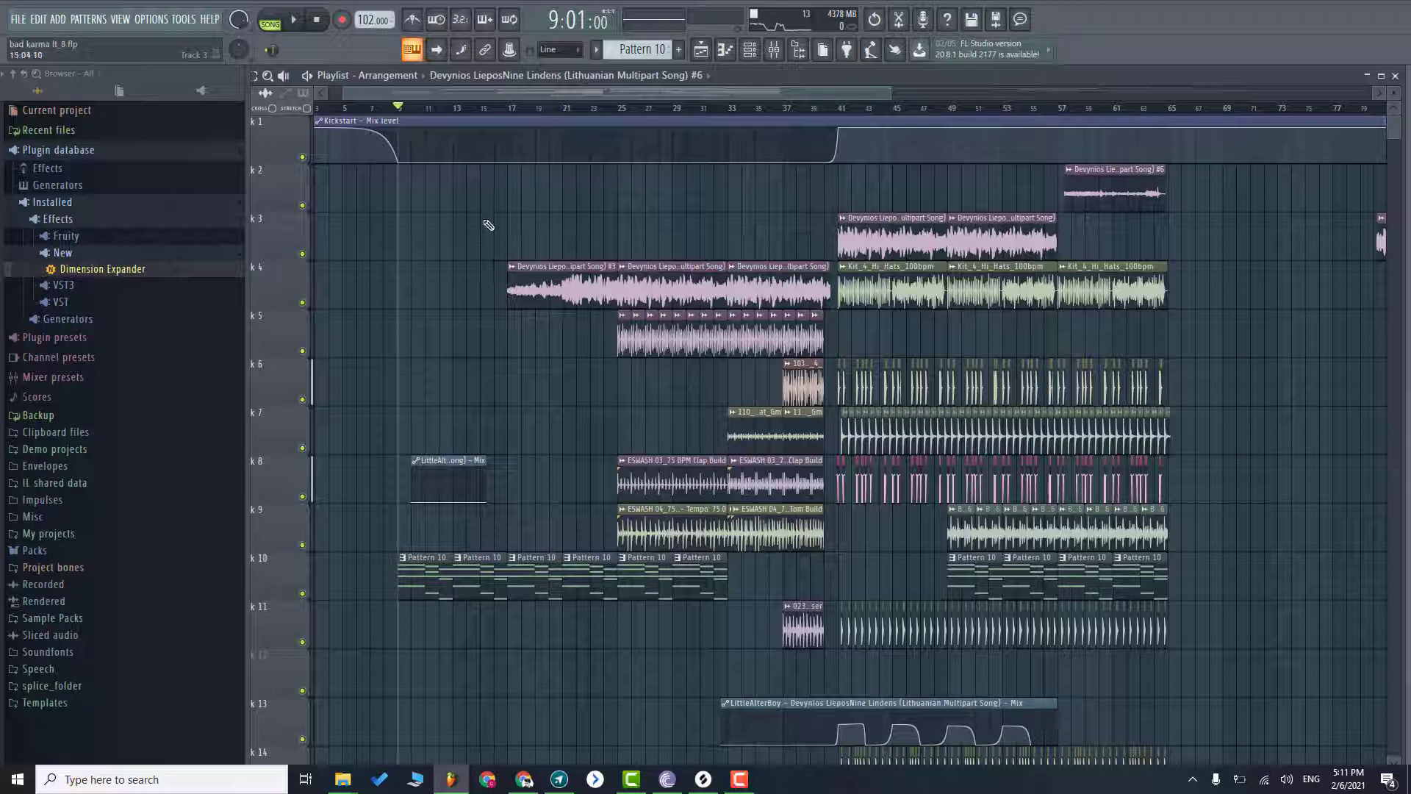
- Start the bad karma arrangement playing from bar 9 and browse the Options menu
left_click(292, 20)
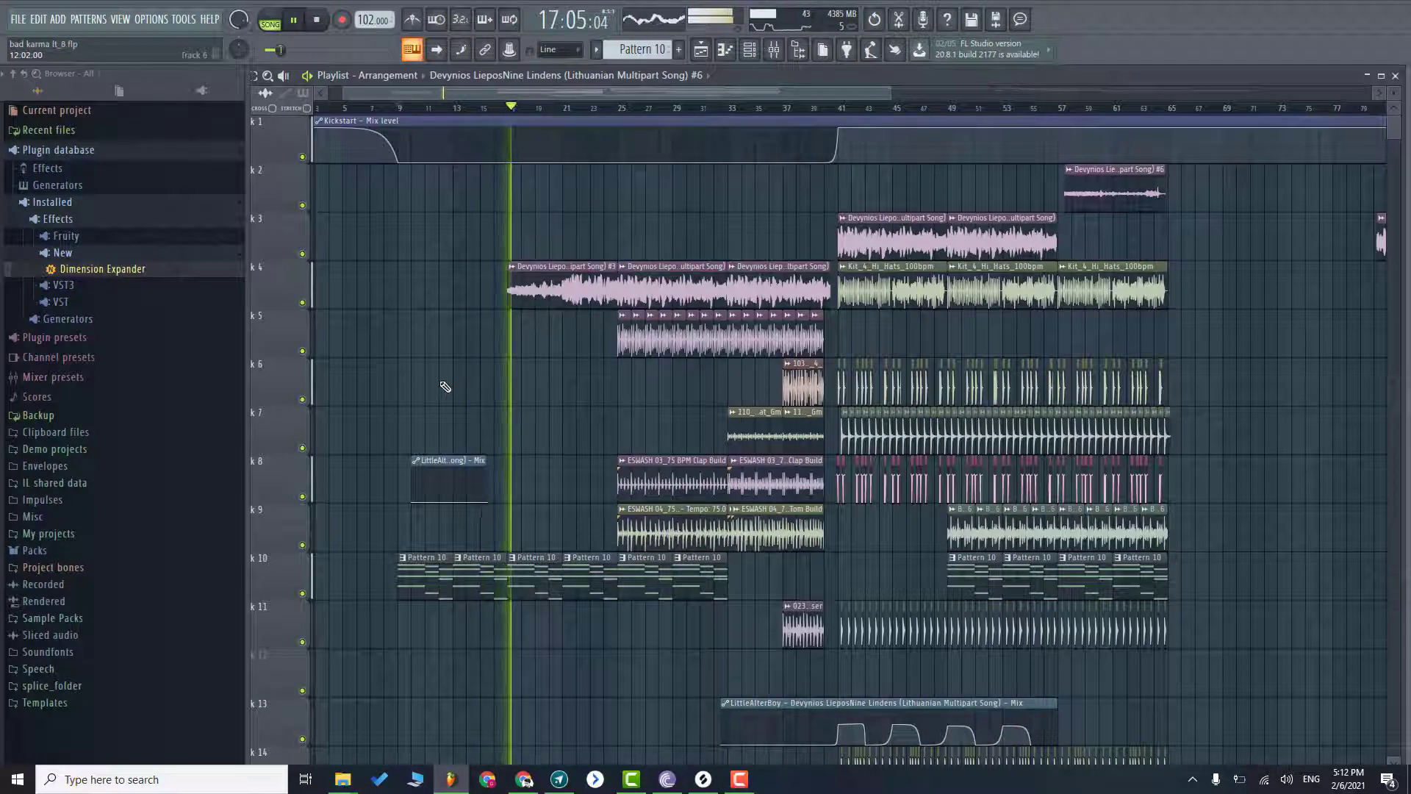
left_click(150, 17)
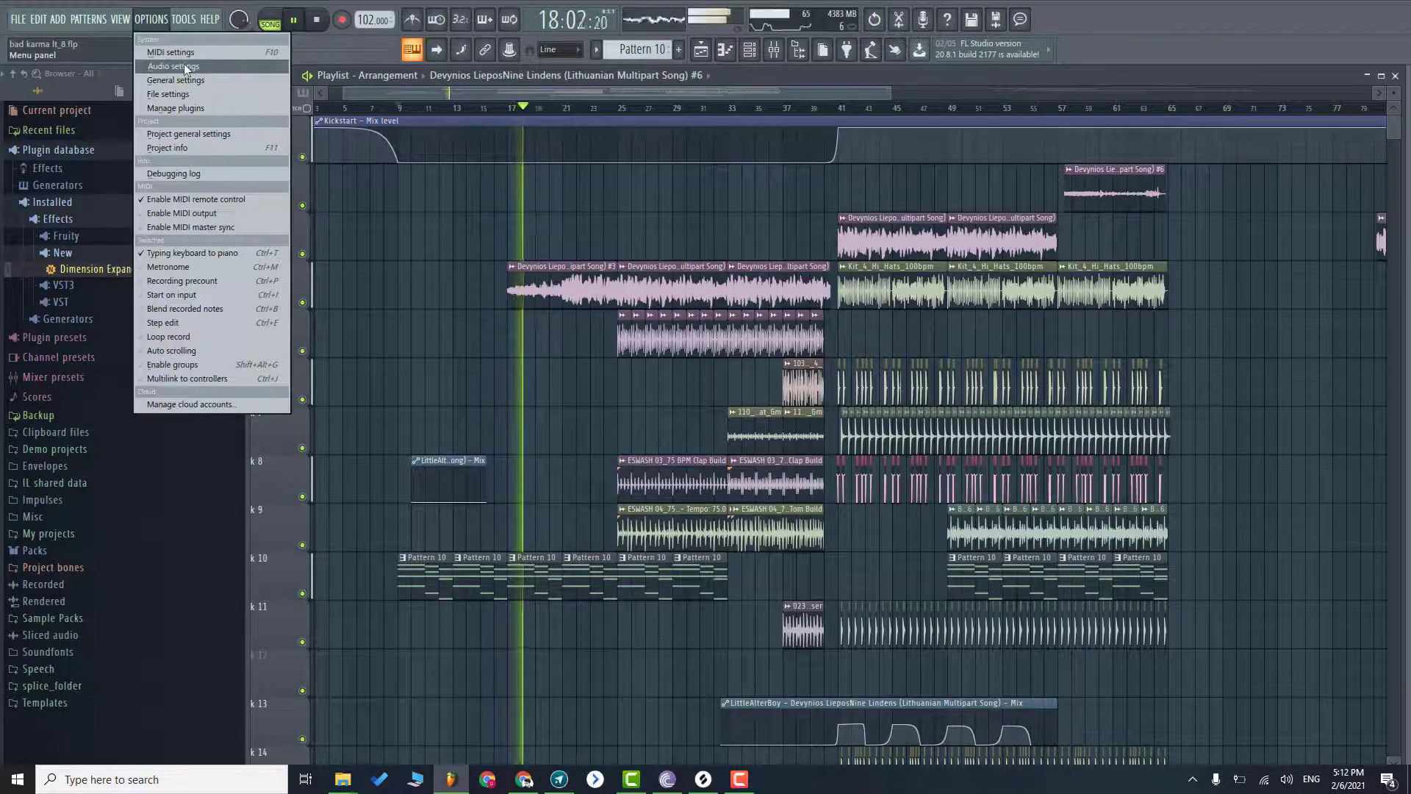
- Browse the Tools menu's extra utilities while the build-up plays past bar 17
left_click(183, 19)
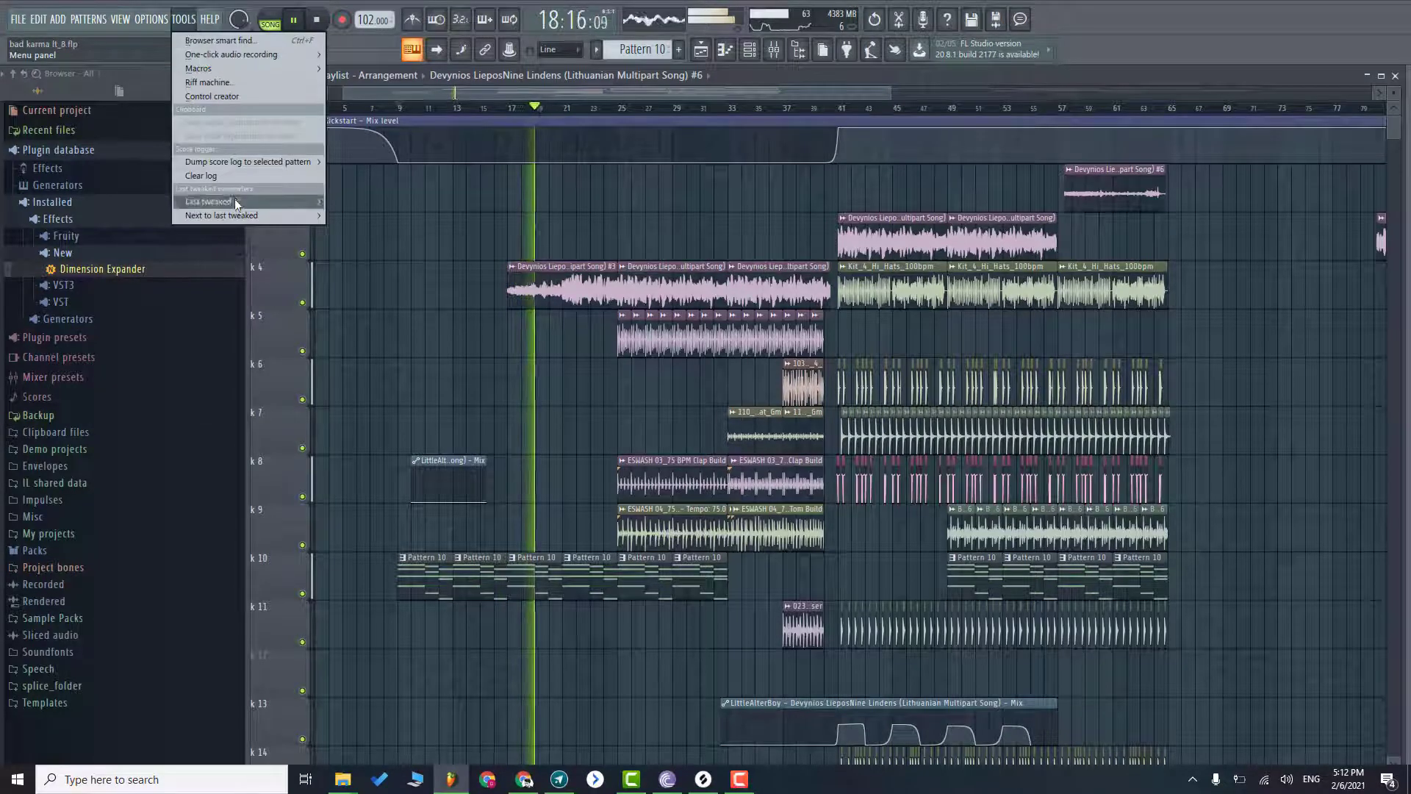
mouse_move(200, 67)
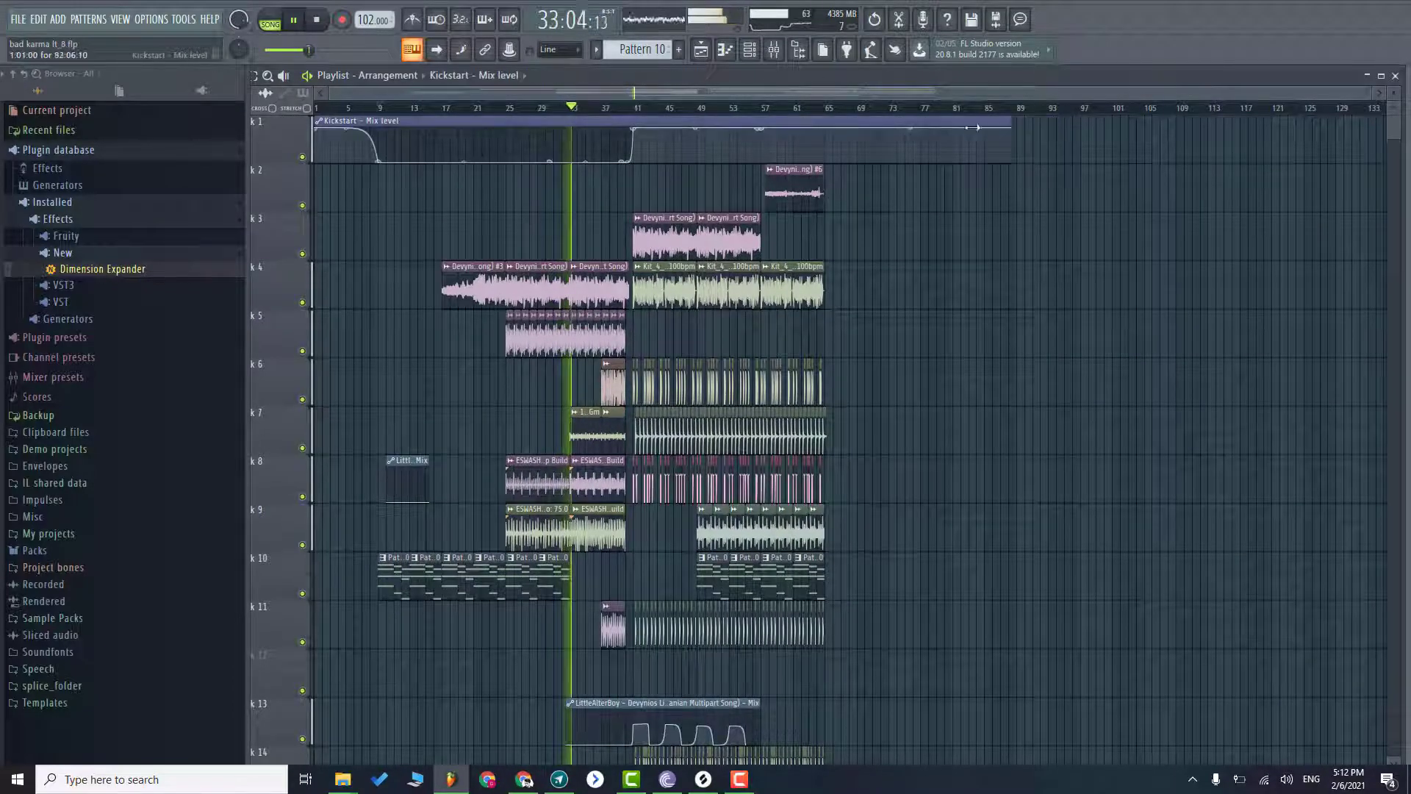
- Scroll the playlist to tracks 15–18 with the 808 and pluck clips during the drop
scroll("down", 3)
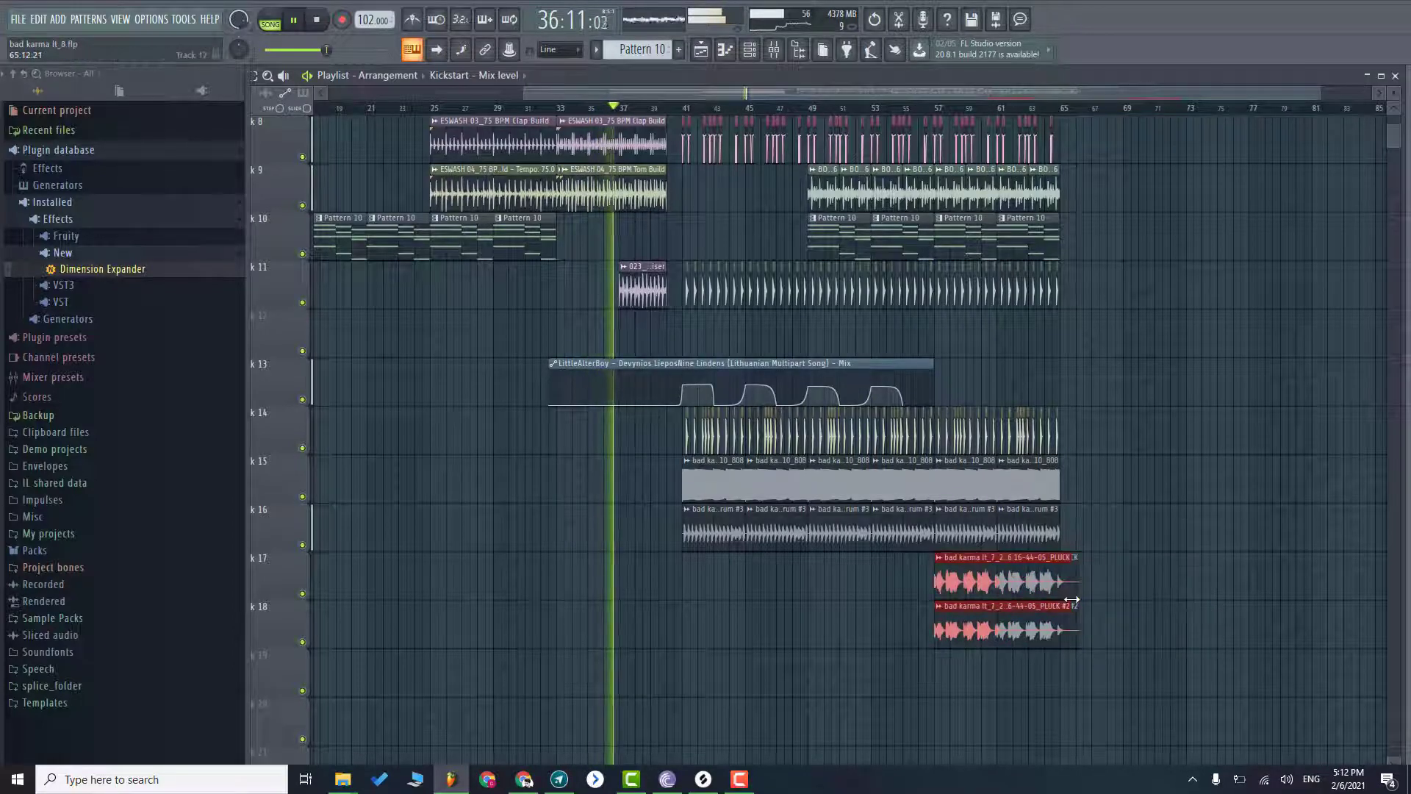
scroll("up", 3)
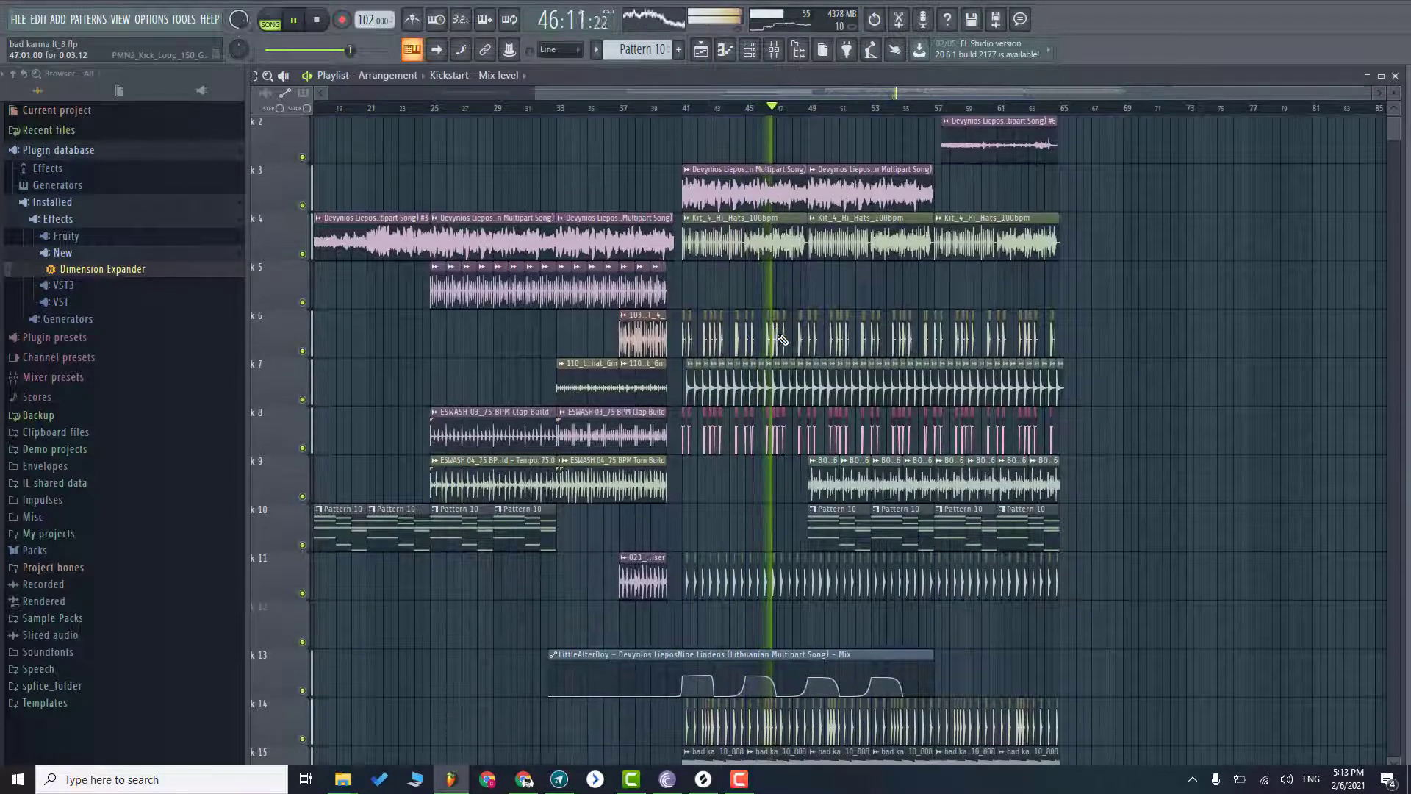
scroll("down", 3)
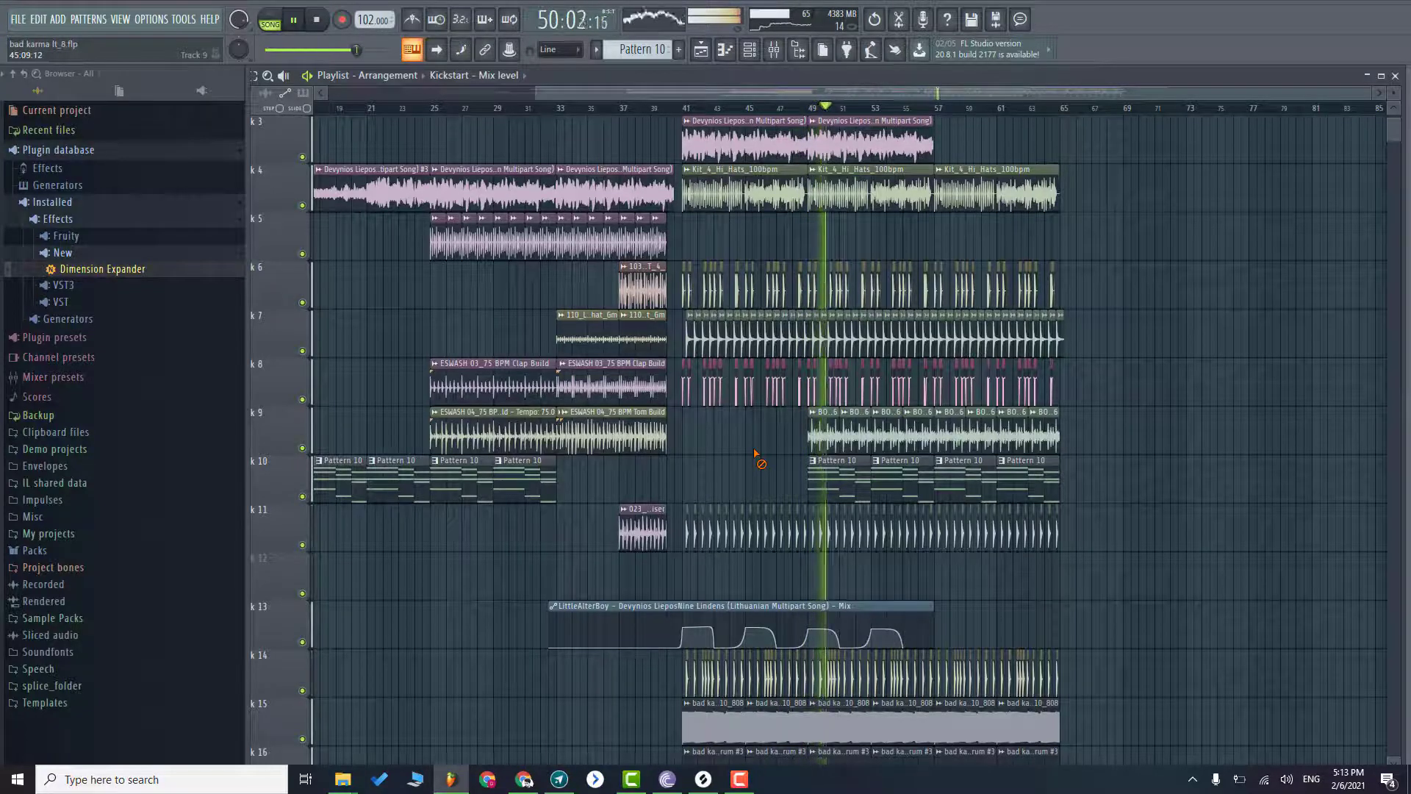
scroll("down", 3)
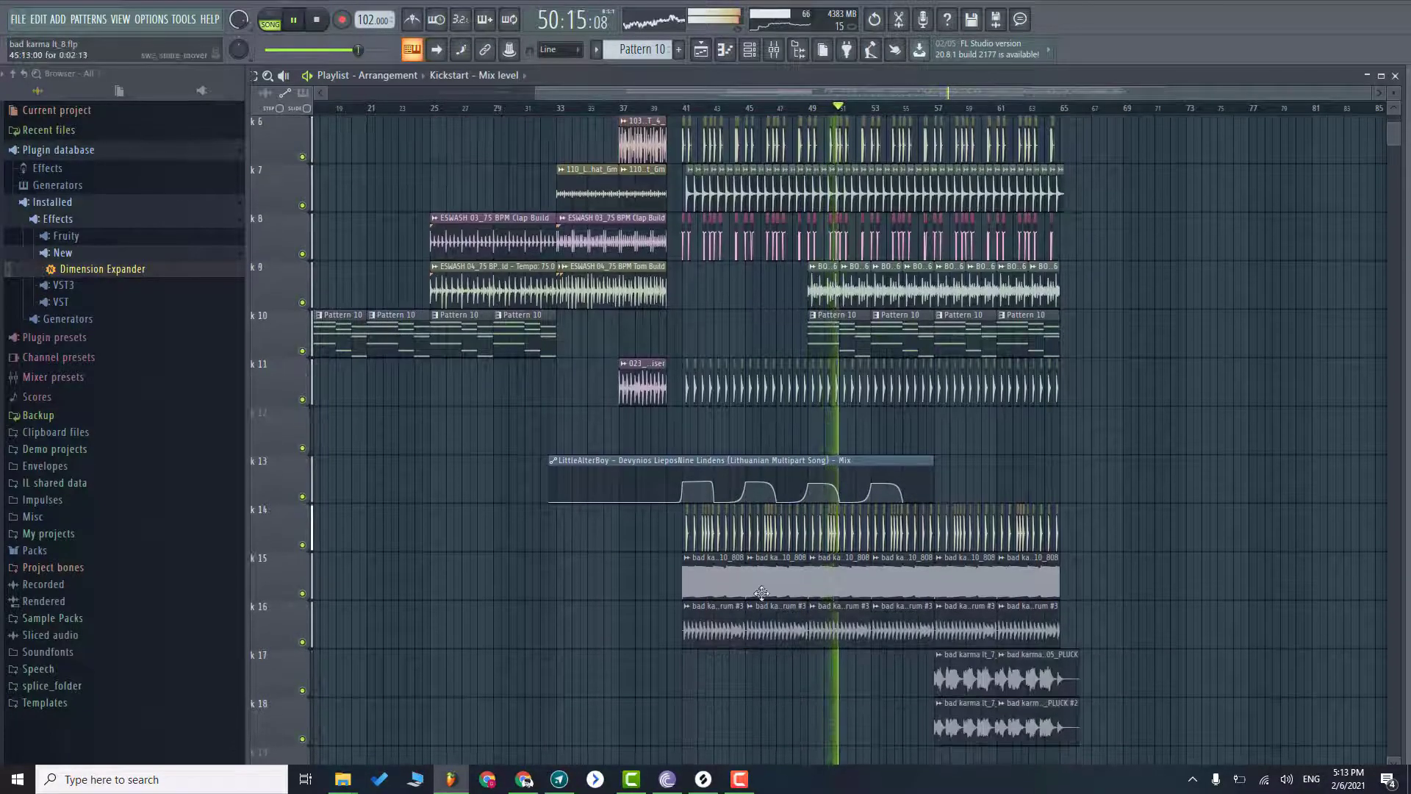
scroll("up", 3)
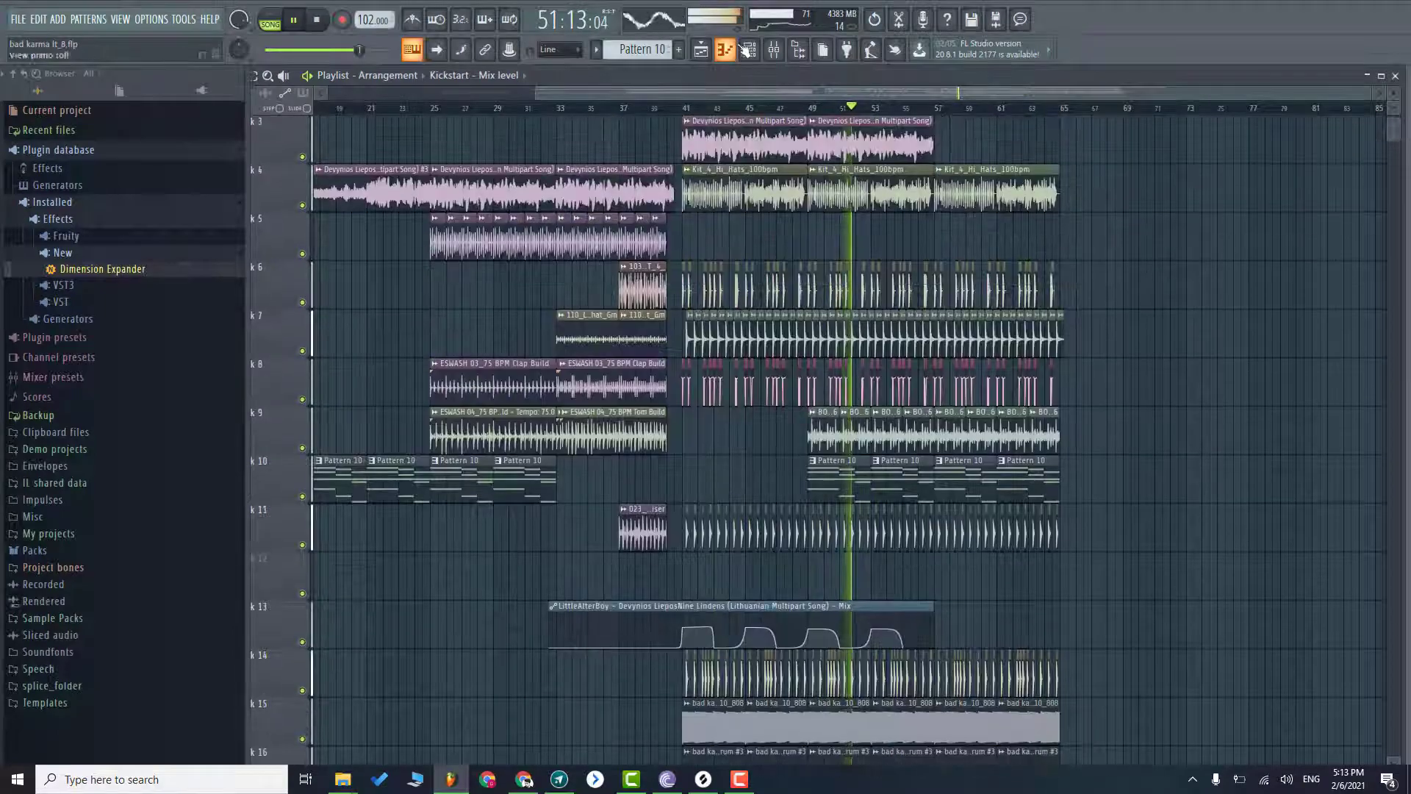
left_click(725, 49)
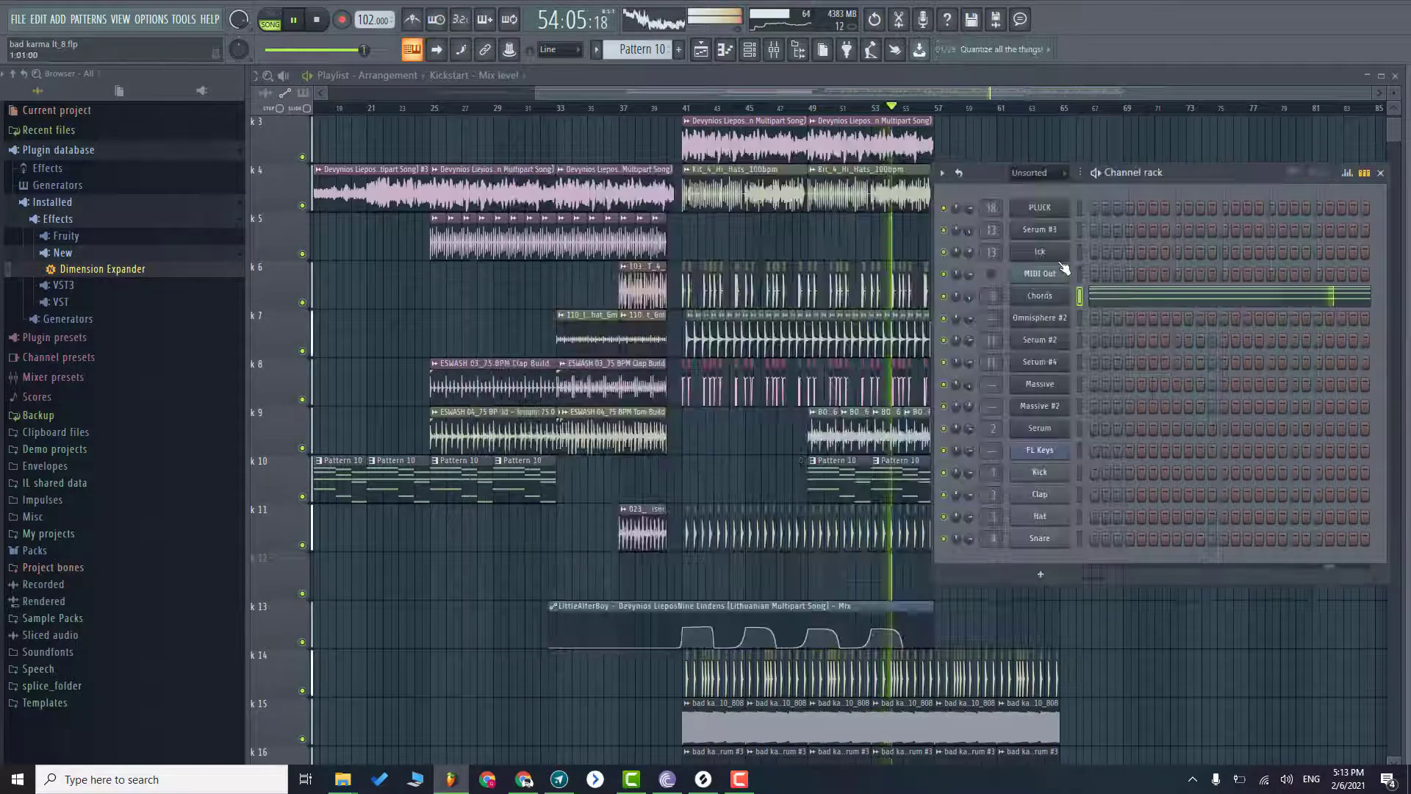
right_click(1039, 295)
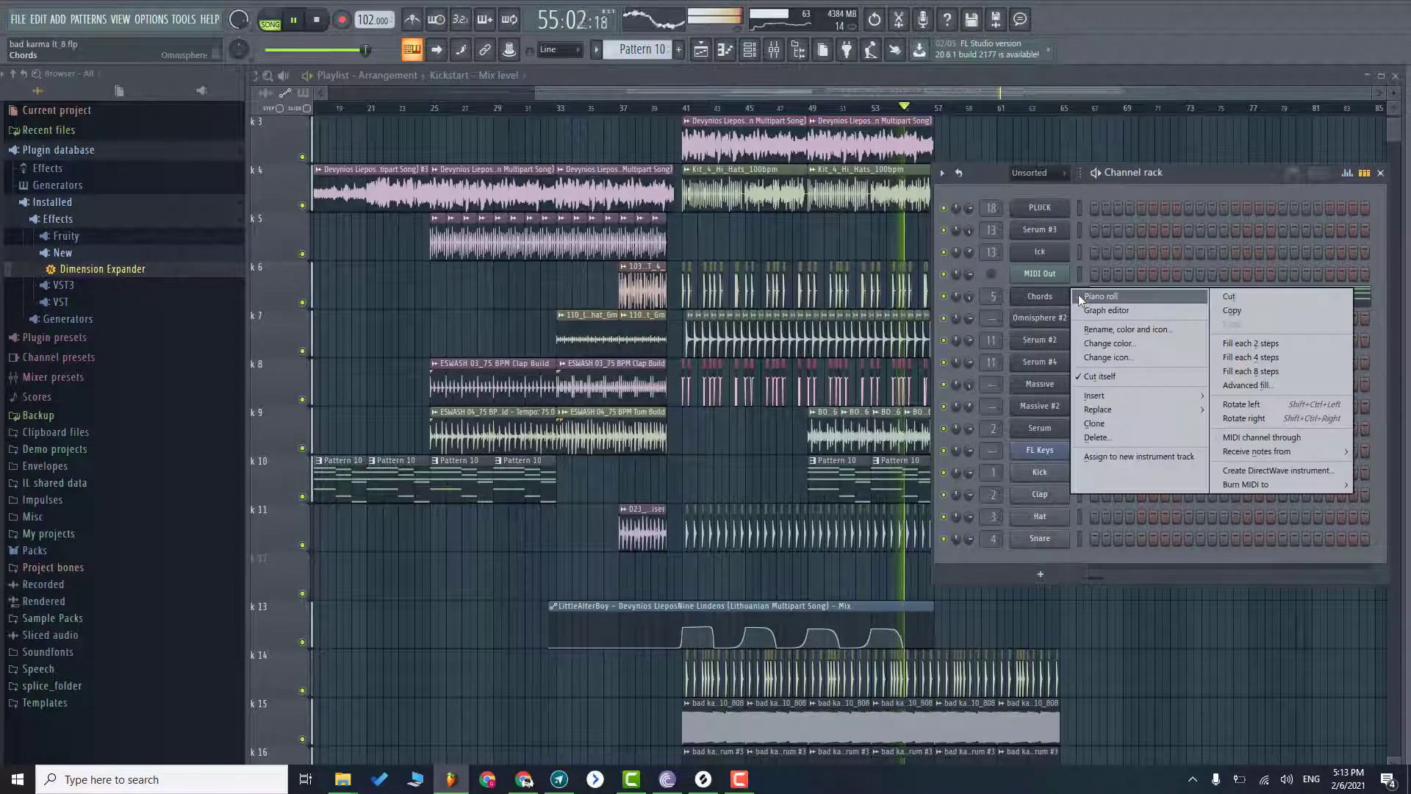
left_click(1099, 296)
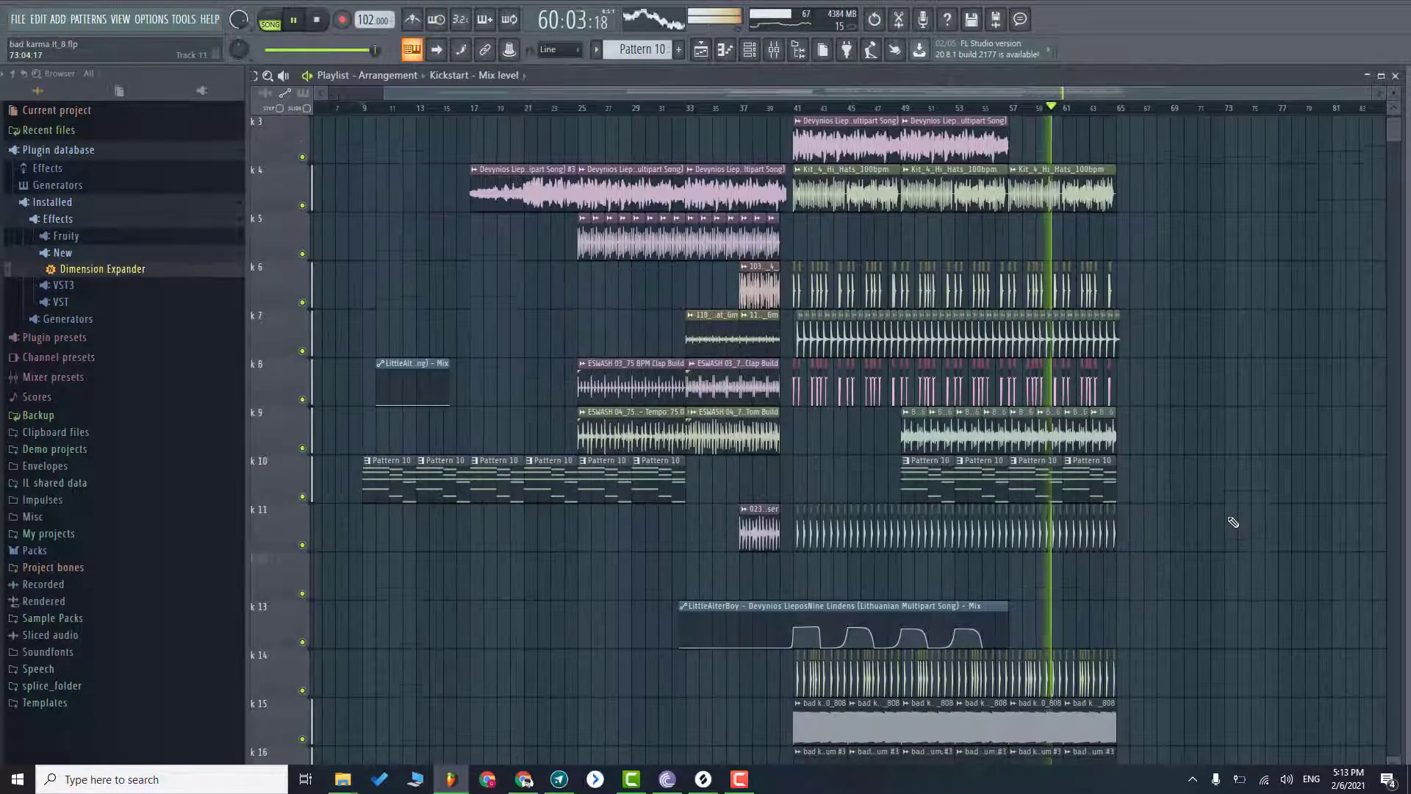
scroll("down", 3)
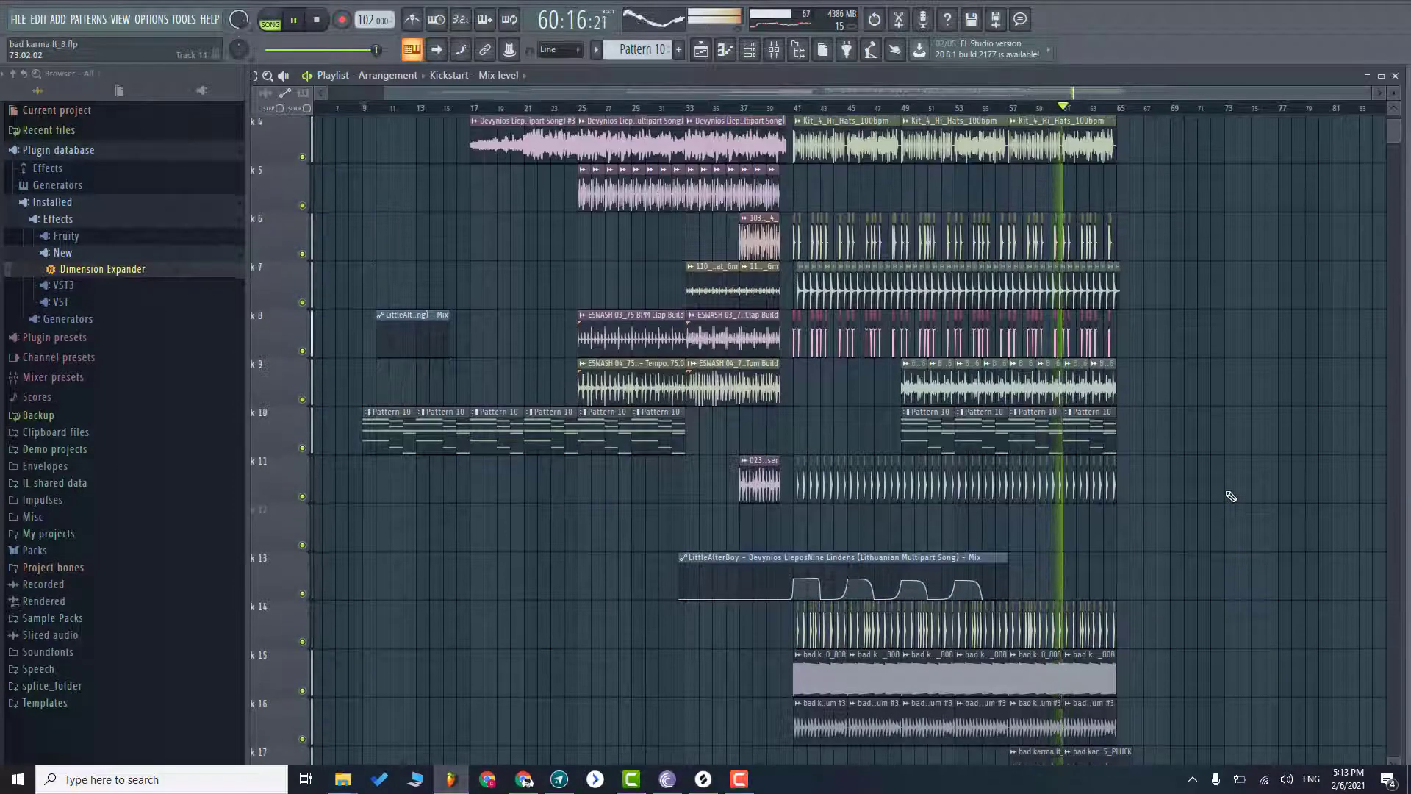
scroll("up", 3)
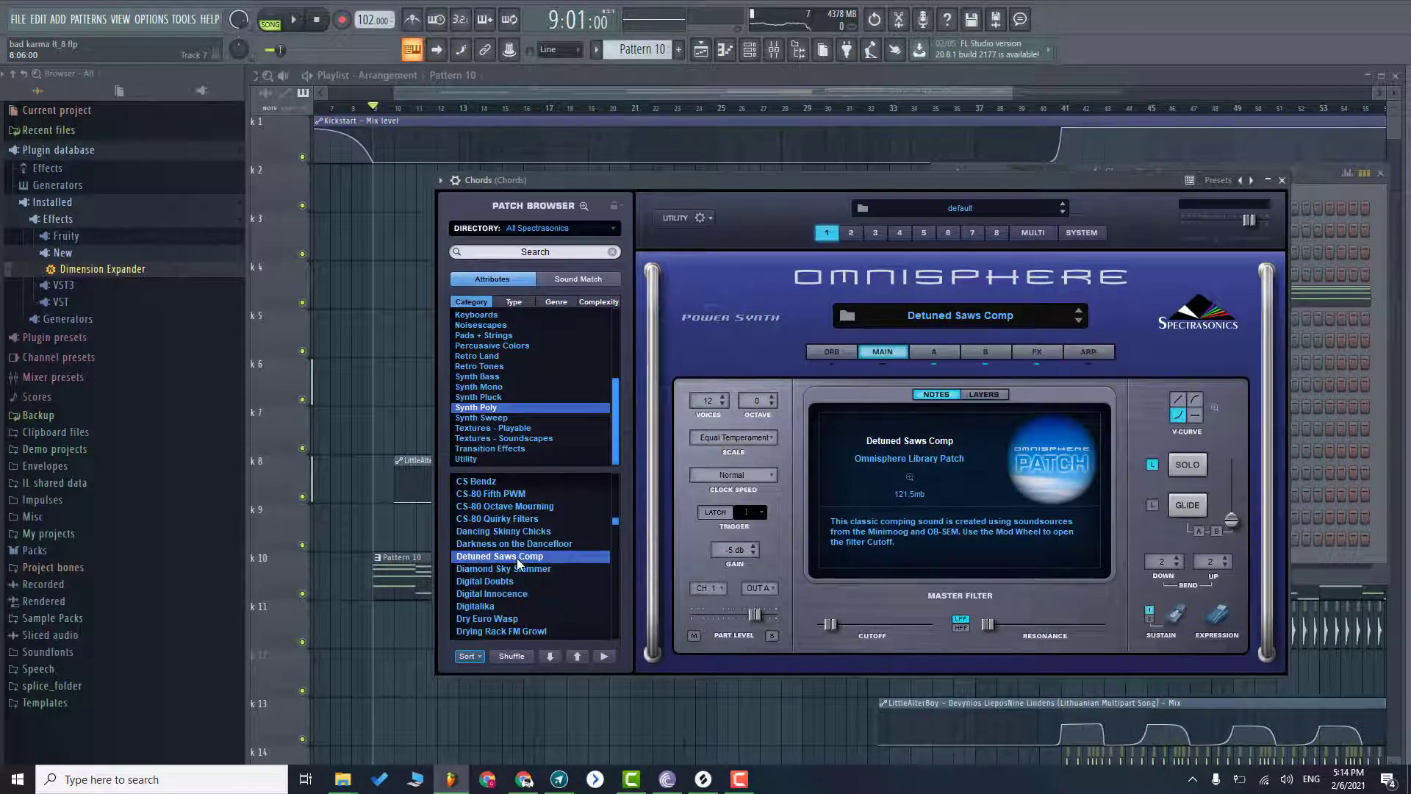
mouse_move(842, 634)
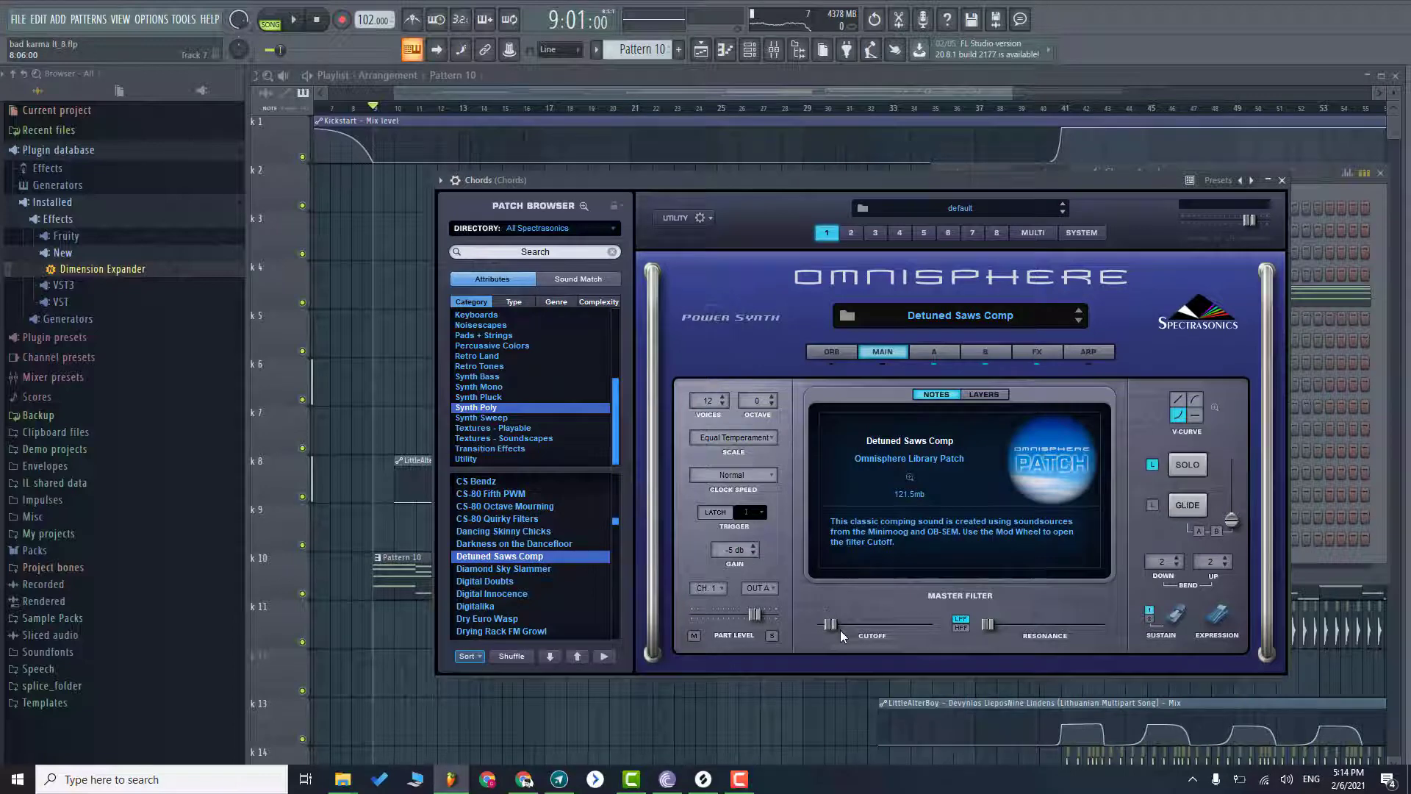
mouse_move(929, 632)
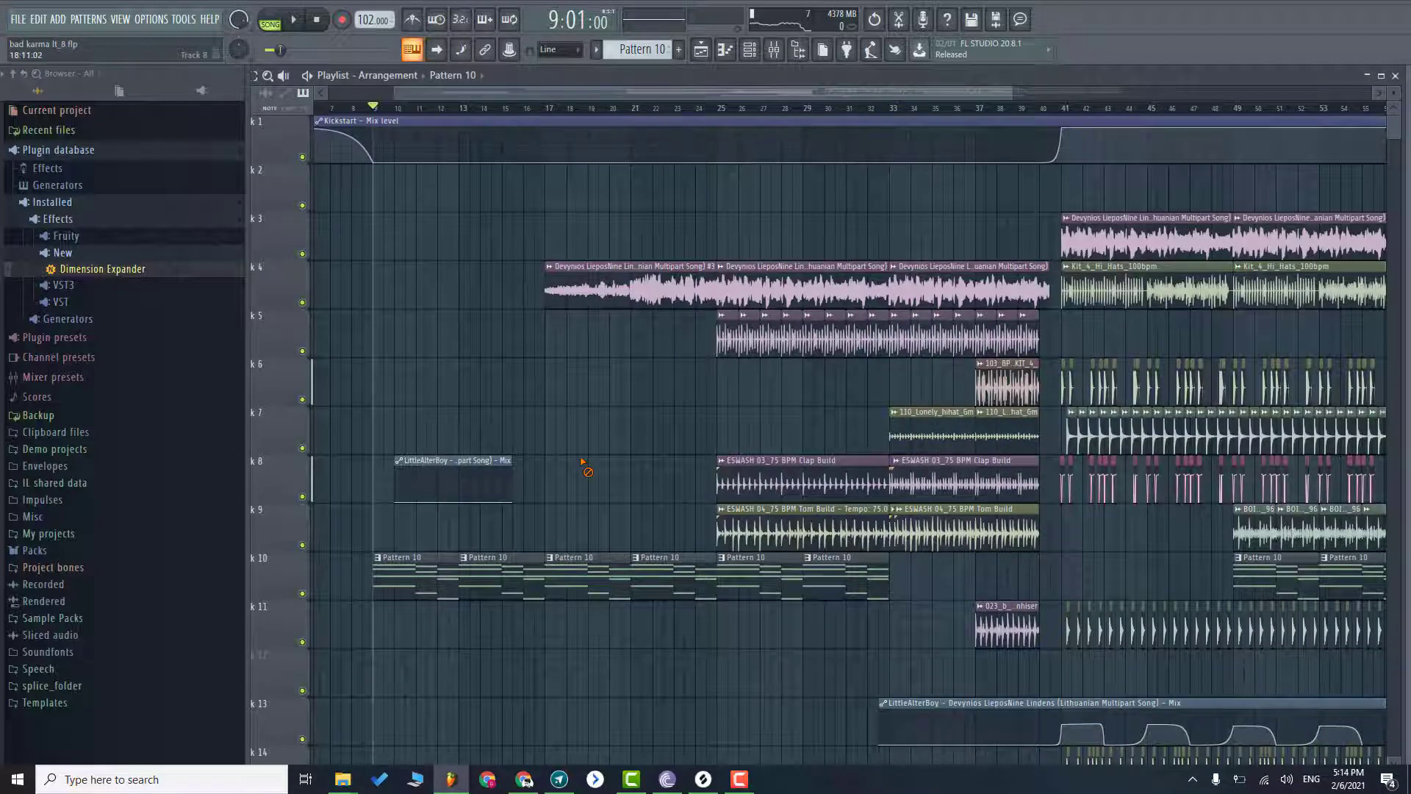
- Play from the intro and solo track 5 to hear its clap and tom build clips
left_click(293, 20)
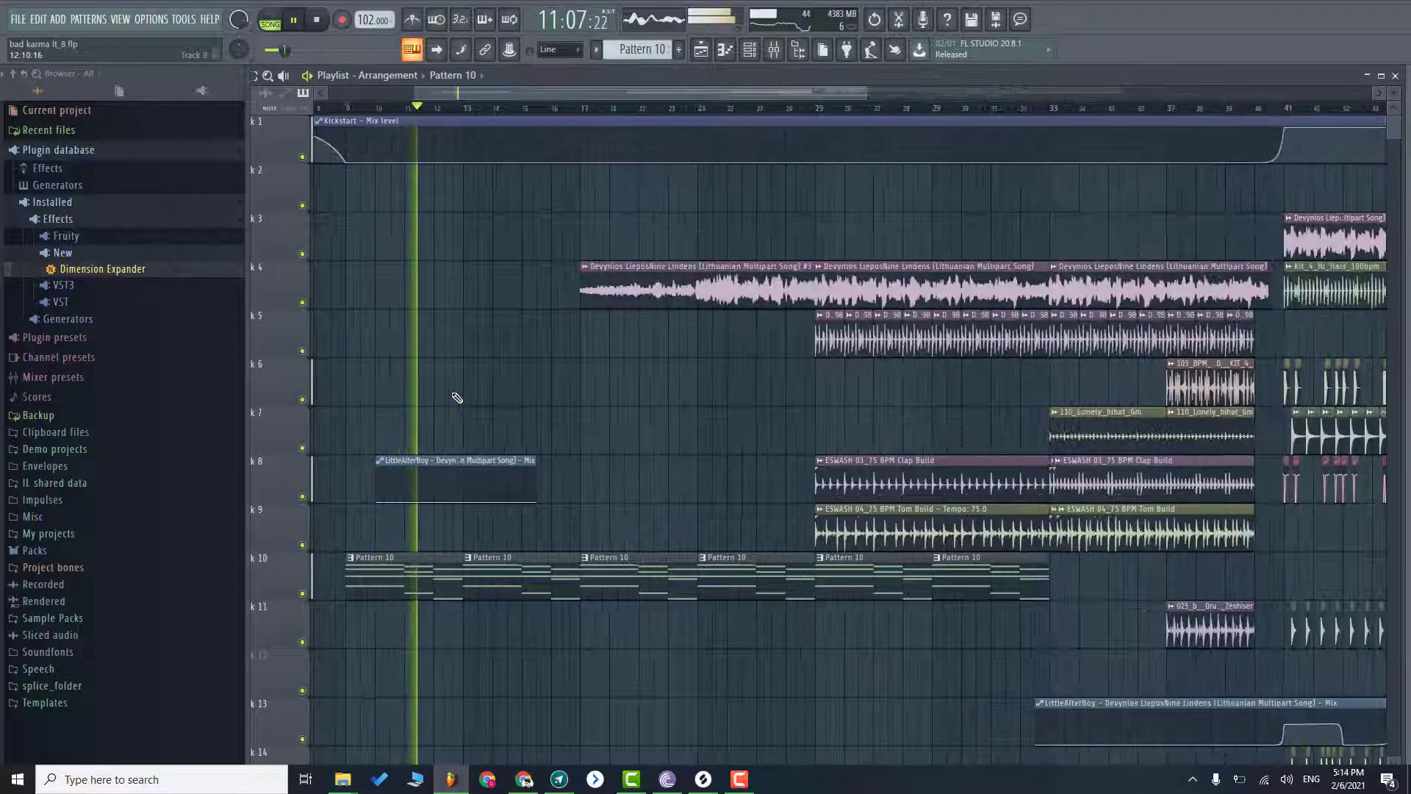
scroll("down", 3)
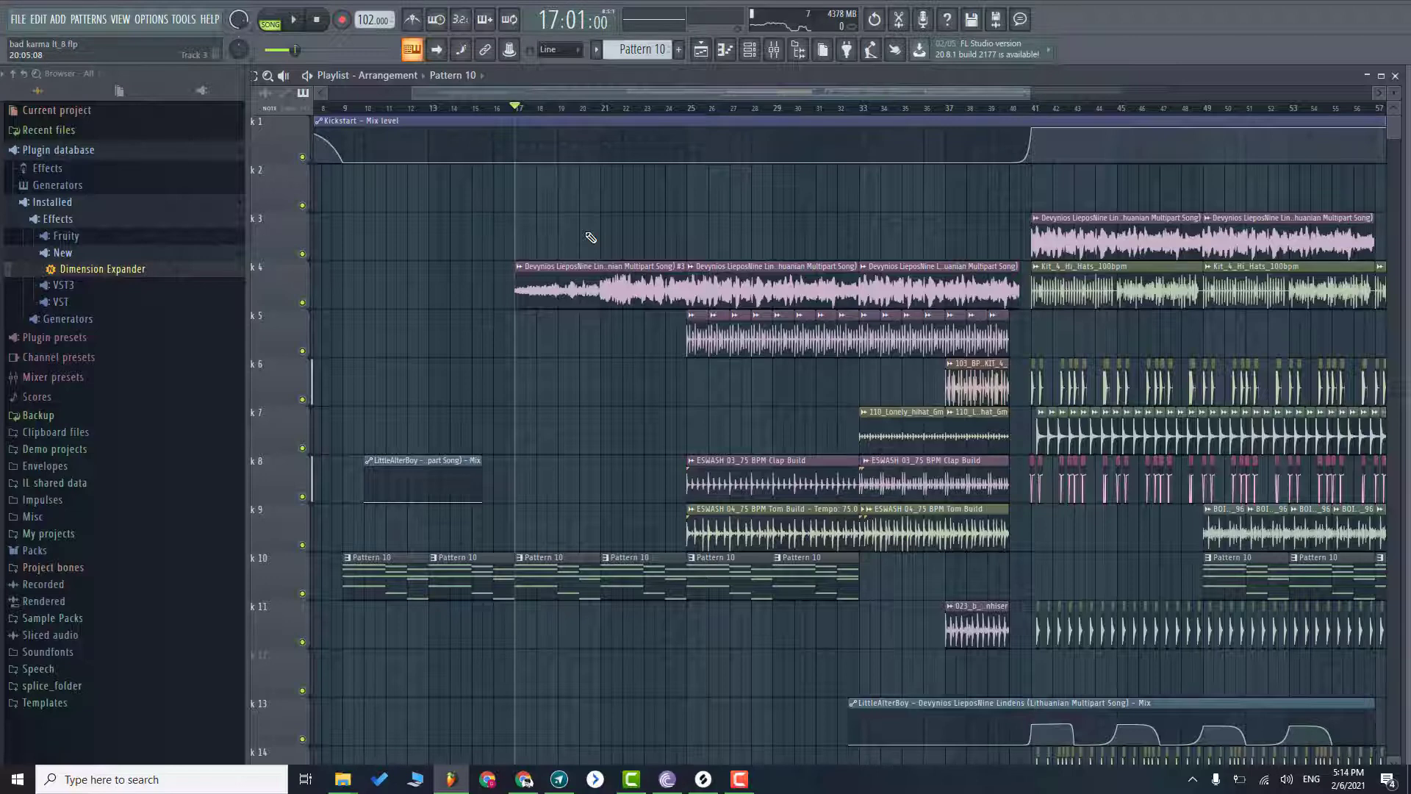
left_click(316, 19)
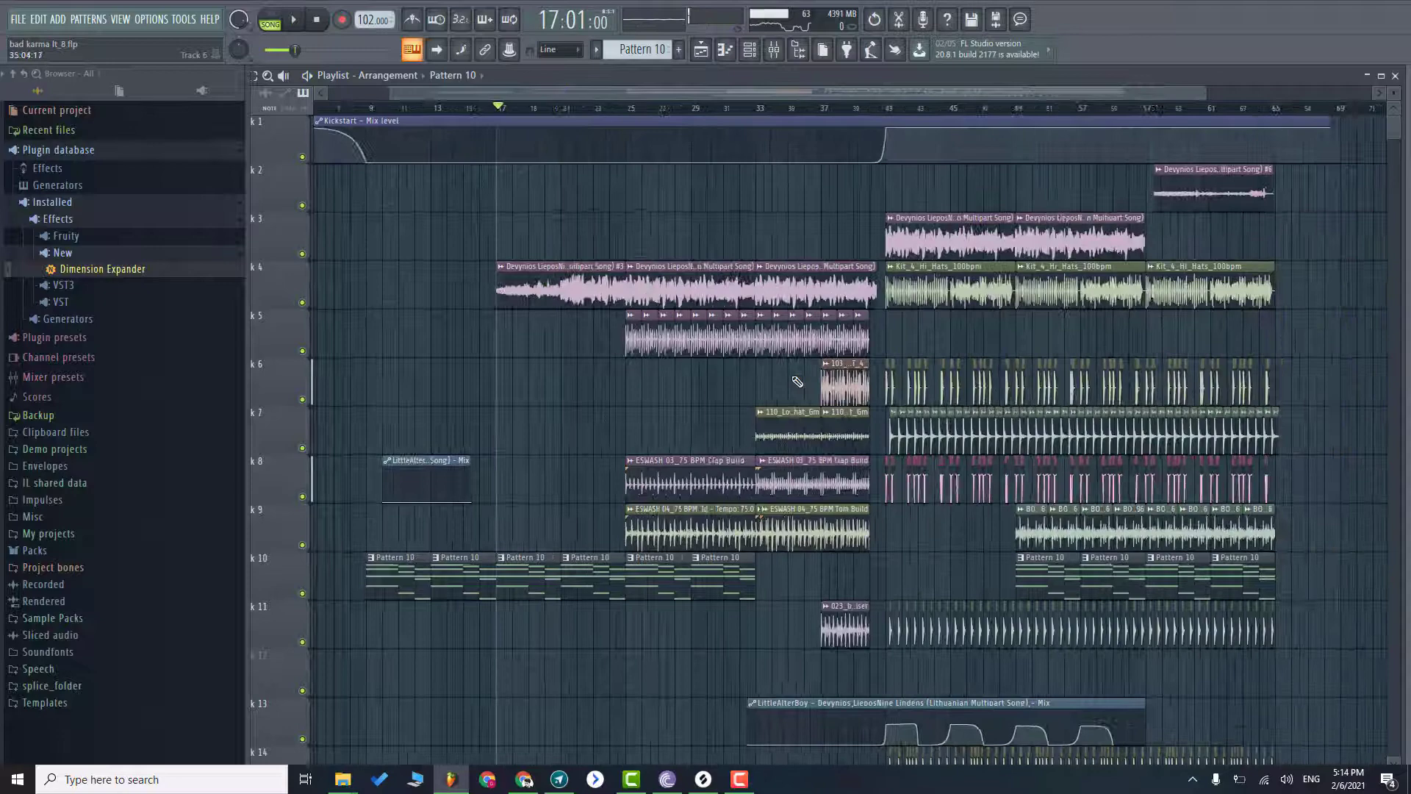
scroll("left", 3)
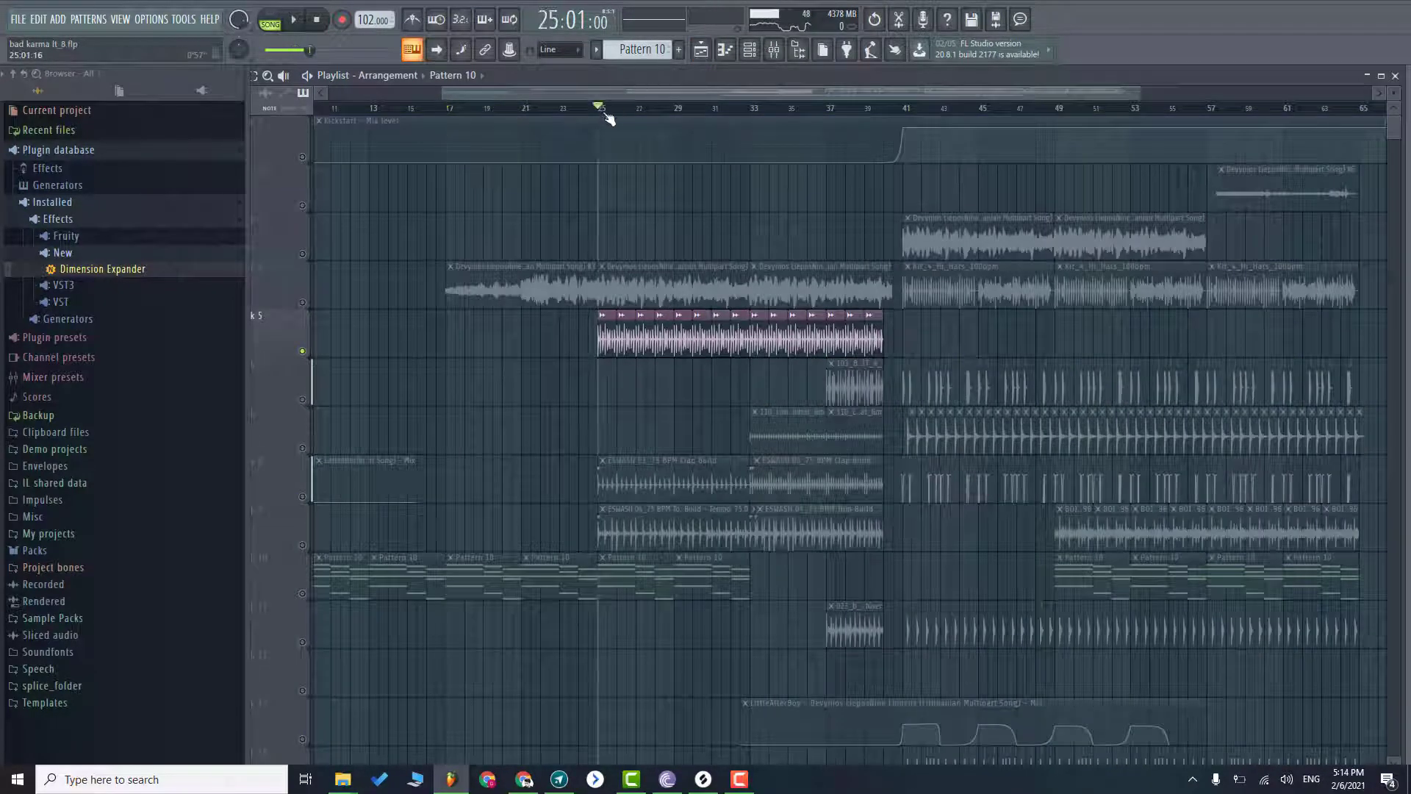
- Solo track 7's hi-hat loop, then unsolo so all tracks play into bar 41
left_click(294, 19)
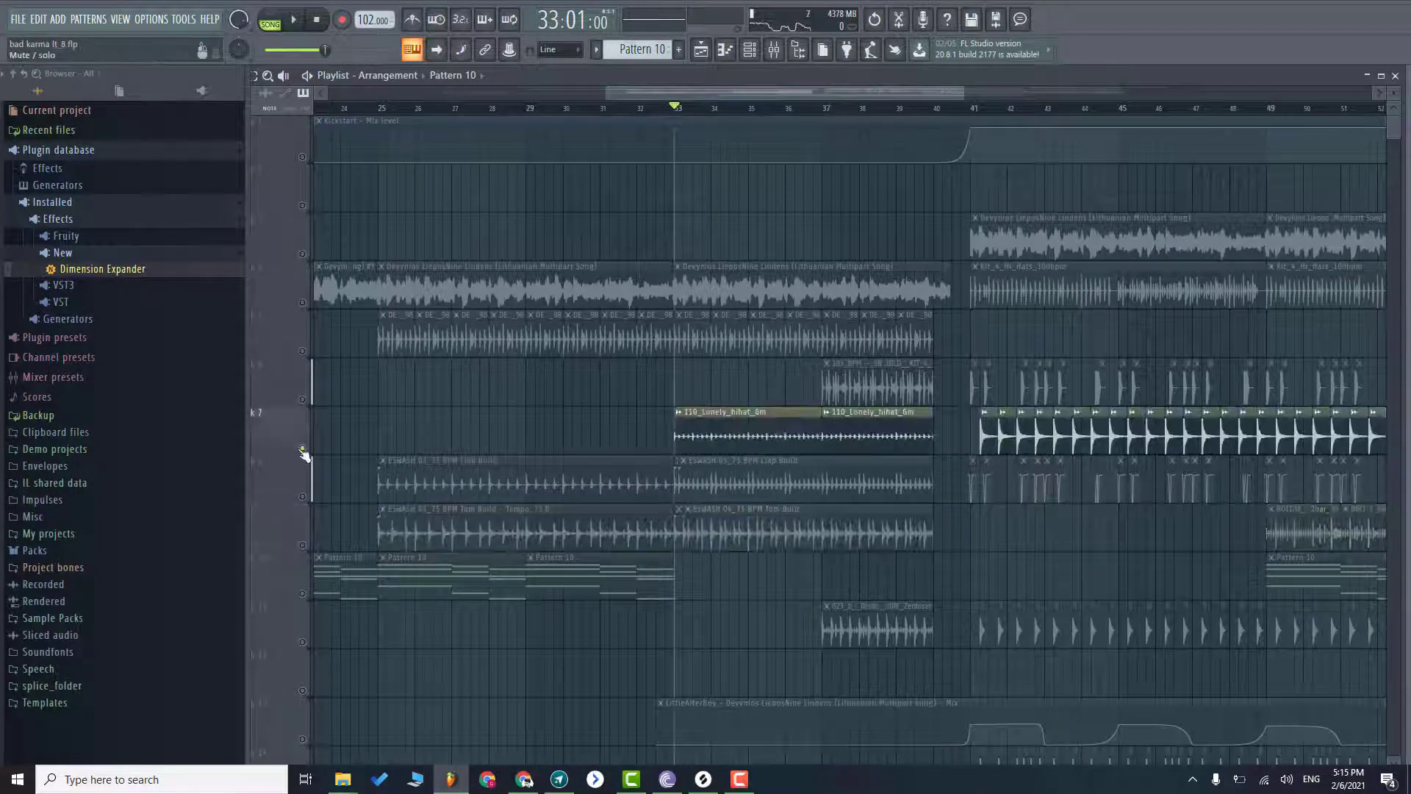
left_click(317, 19)
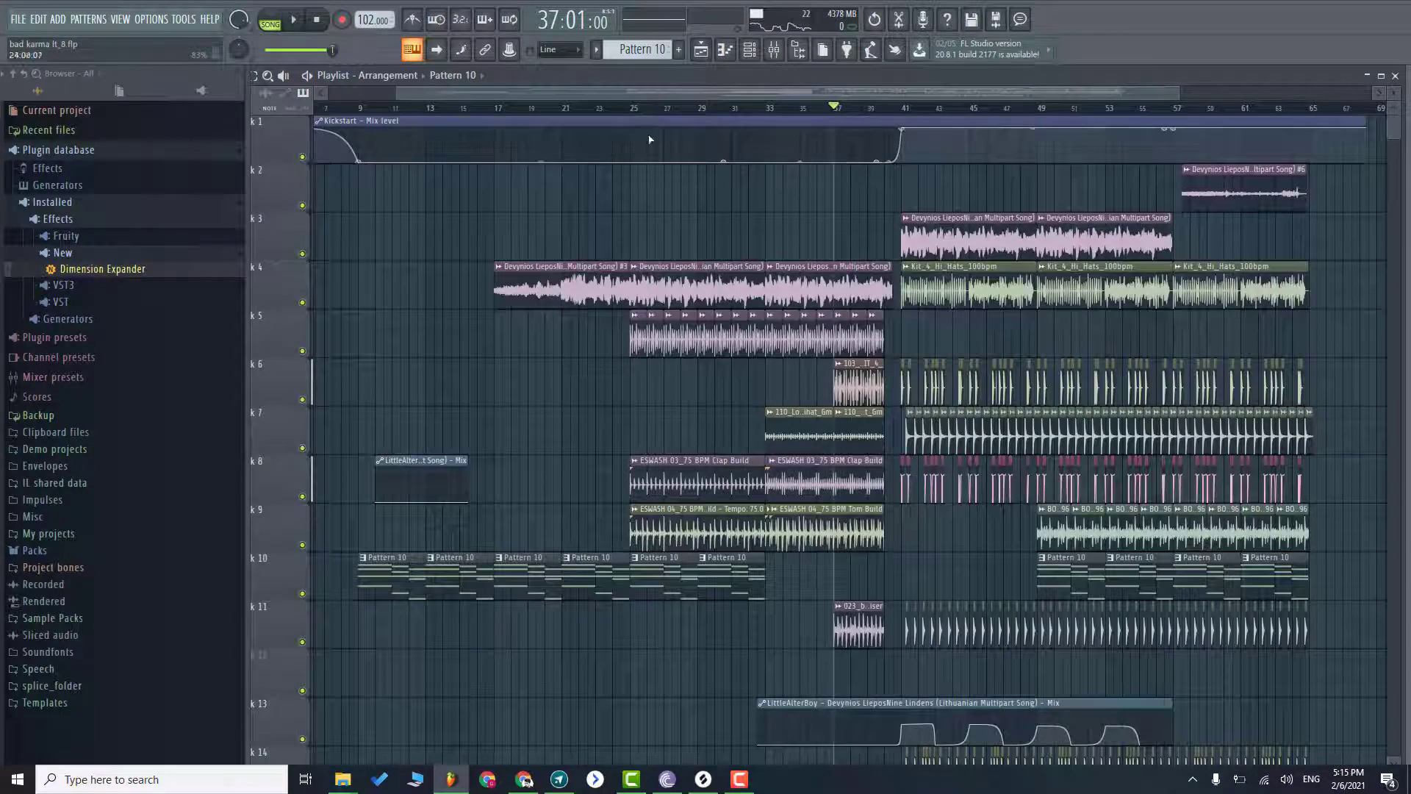
left_click(317, 20)
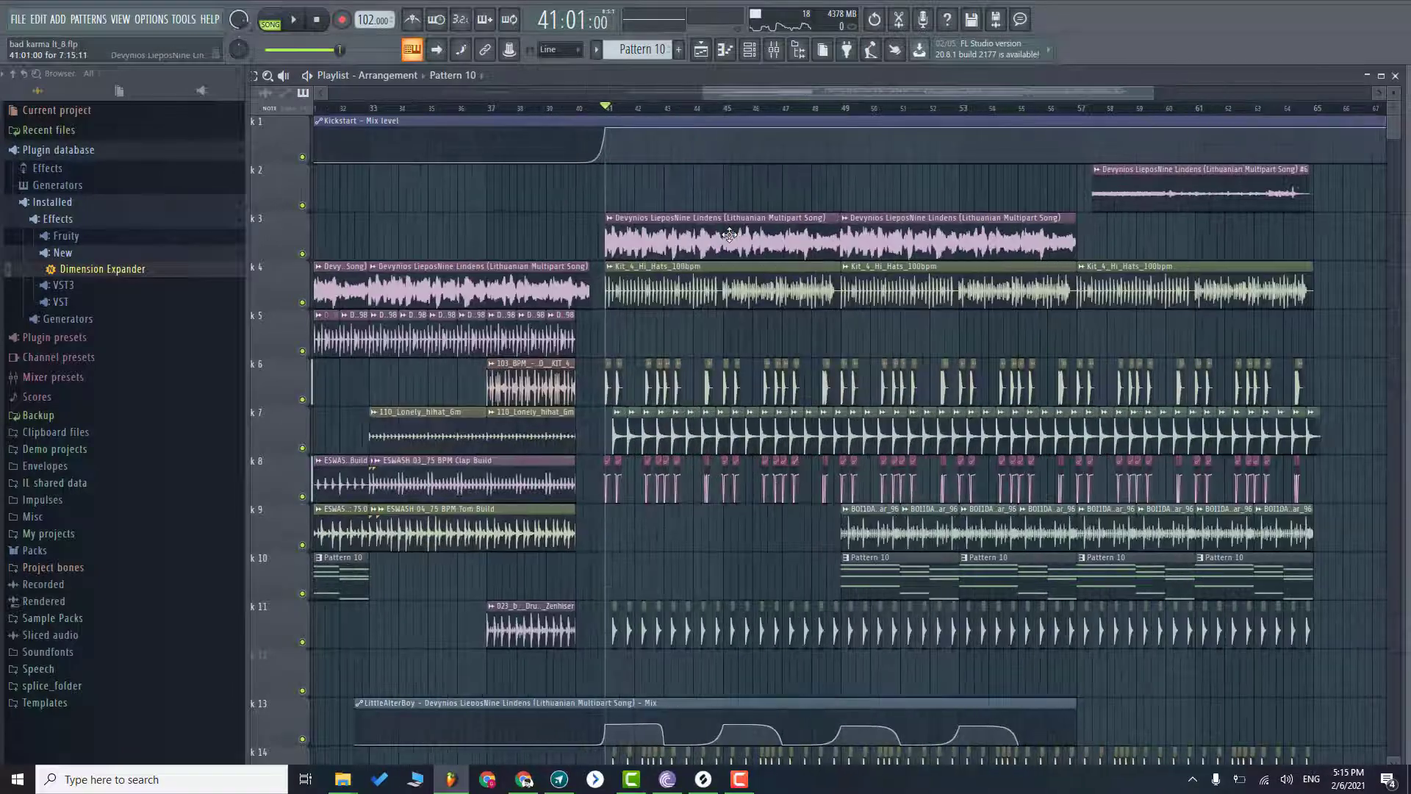
- Open the vocal chain's LittleAlterBoy plugin, showing formant -4.0 and drive 58.3%
left_click(772, 49)
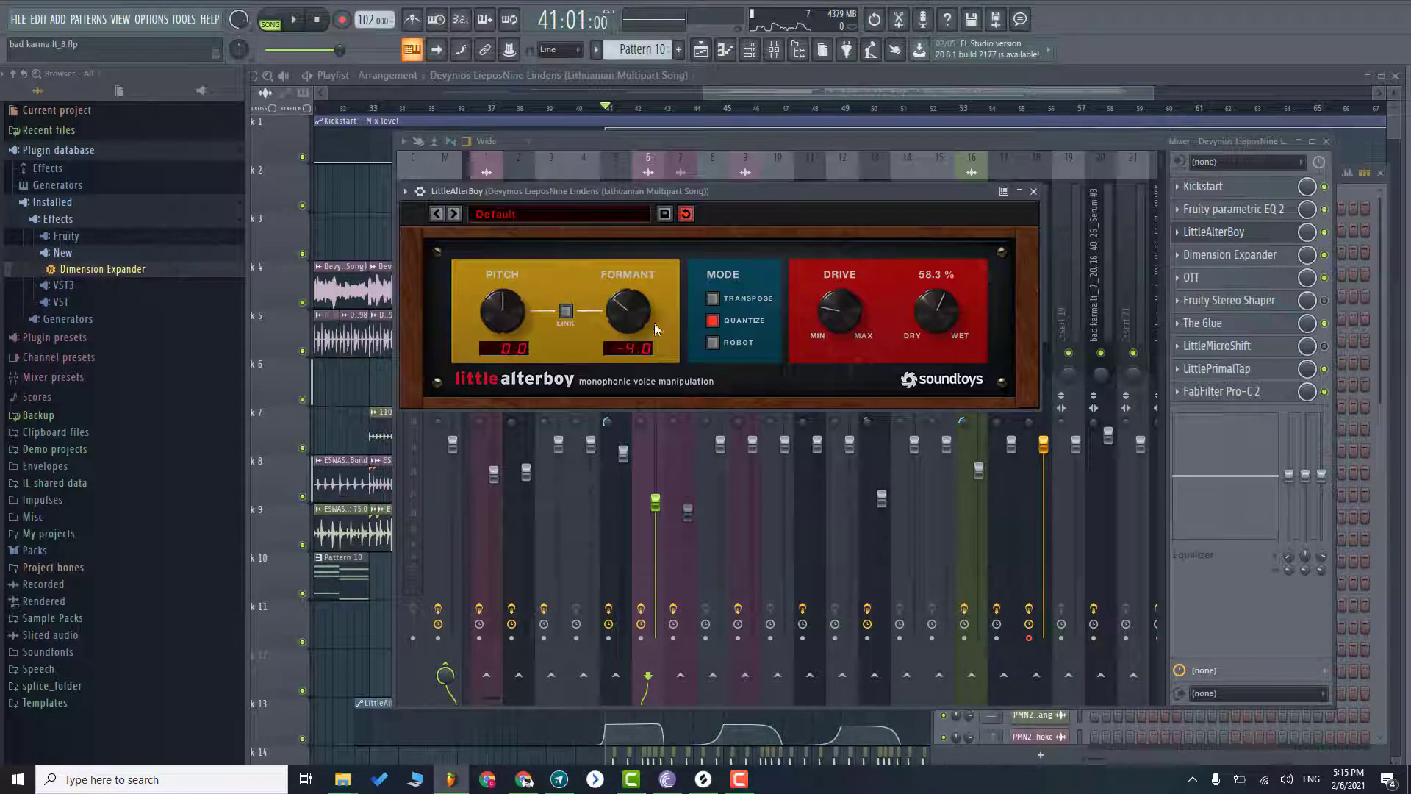
- Close the plugin and mixer, then solo track 3's vocal sample at bar 41
left_click(1034, 190)
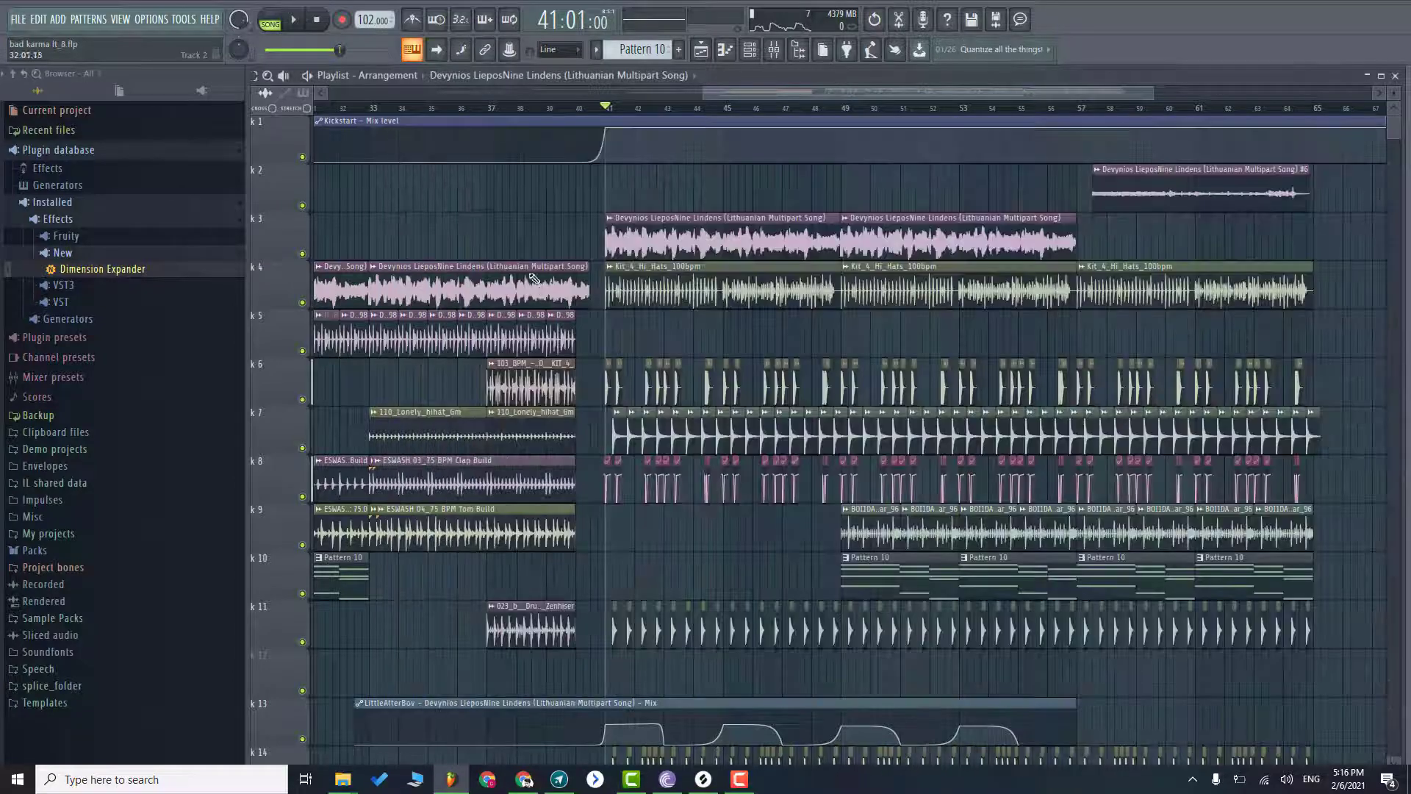
scroll("down", 3)
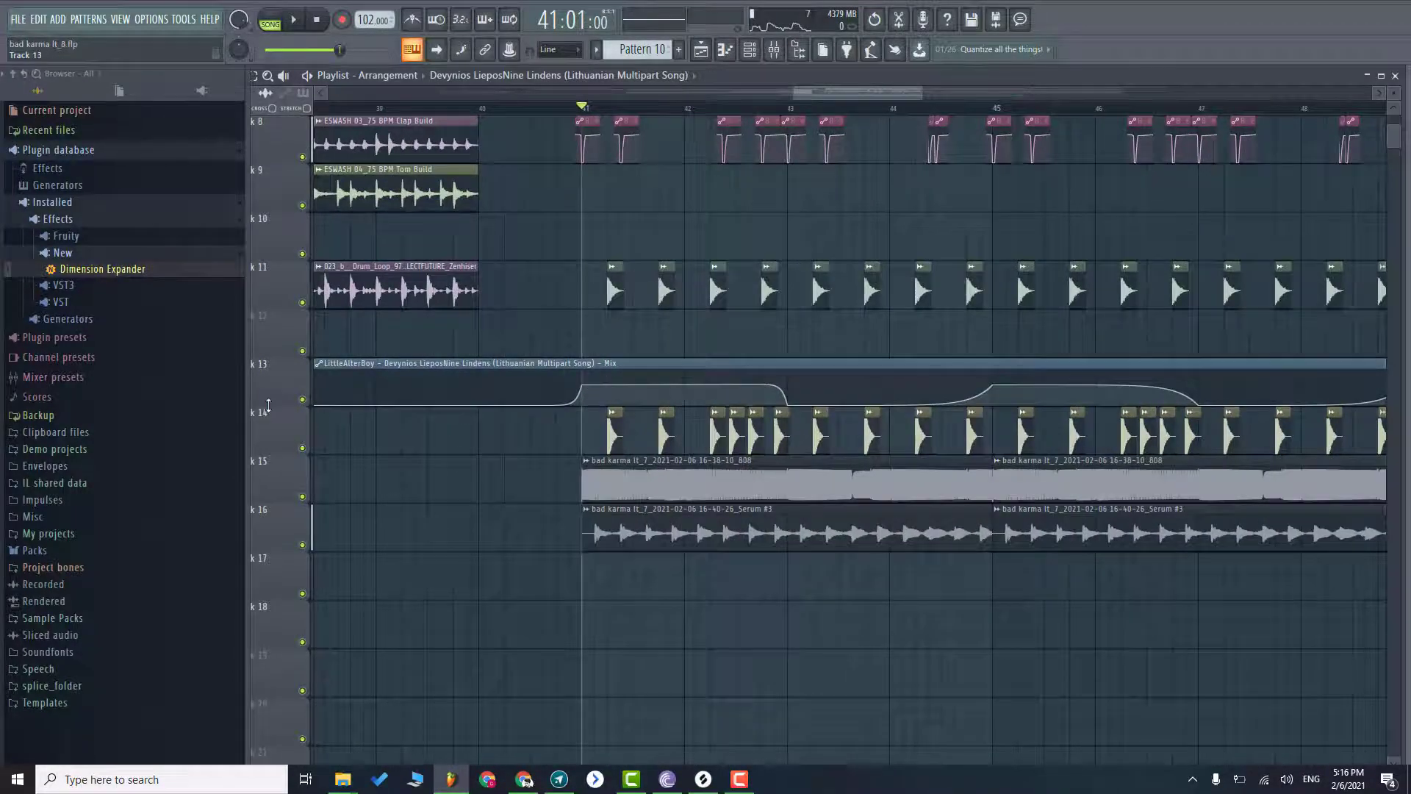
scroll("up", 3)
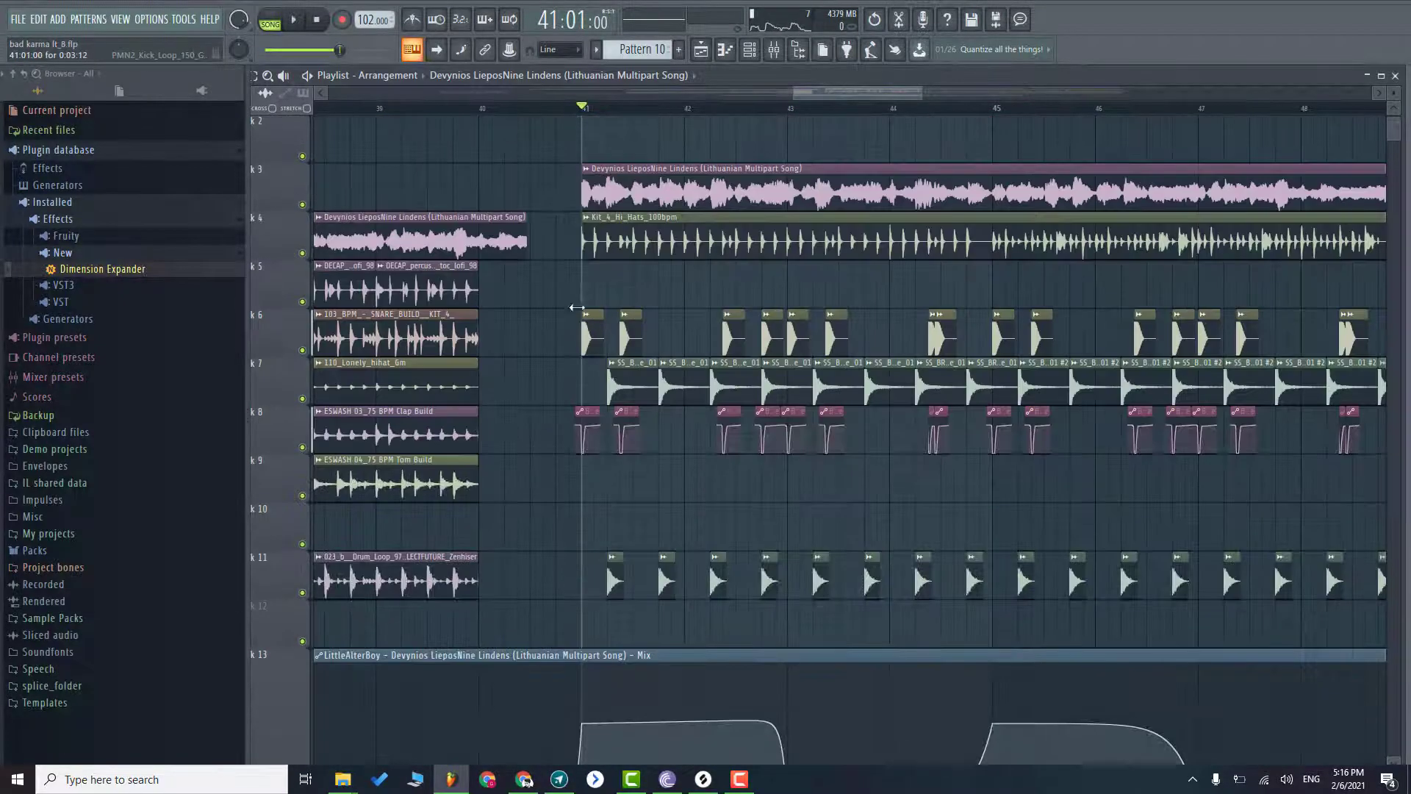
scroll("down", 3)
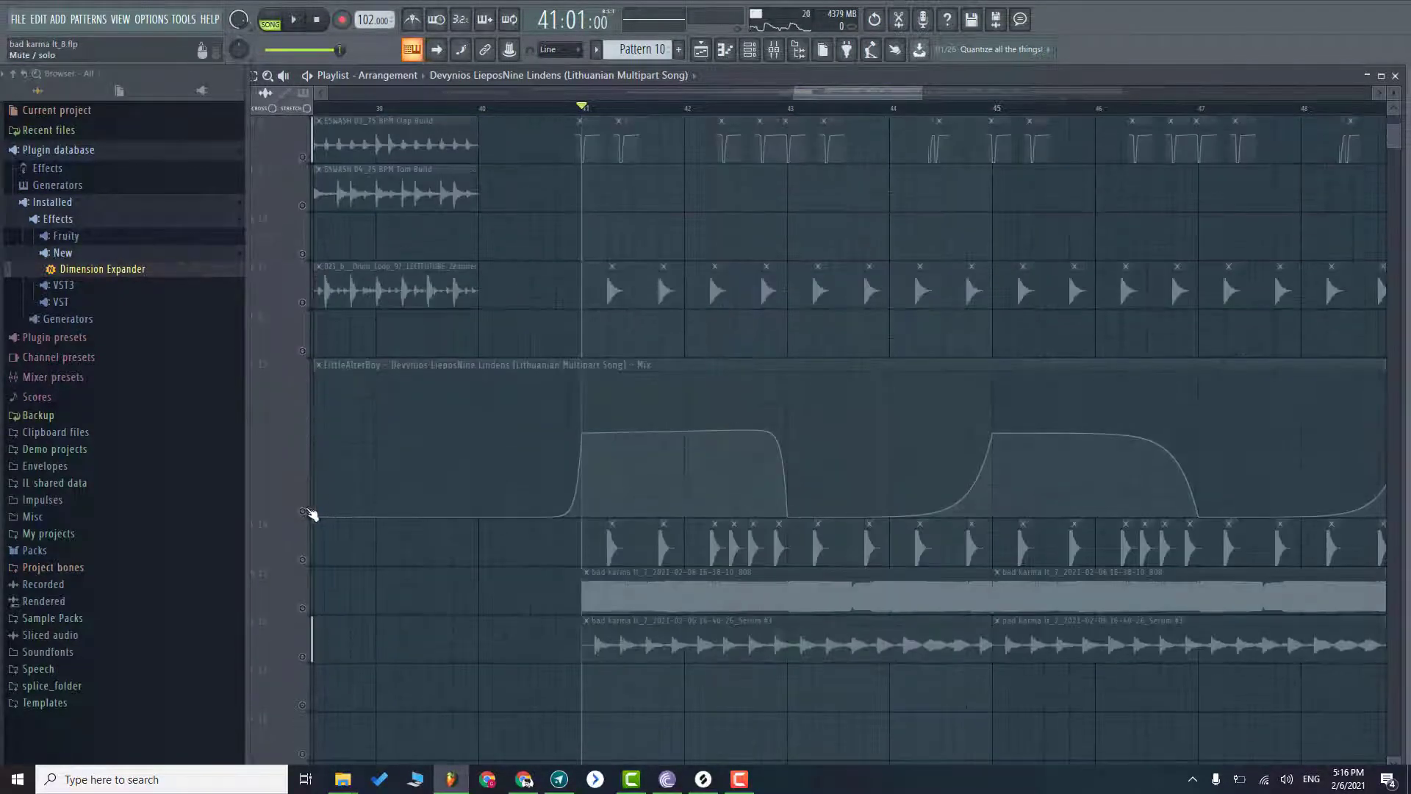
left_click(293, 19)
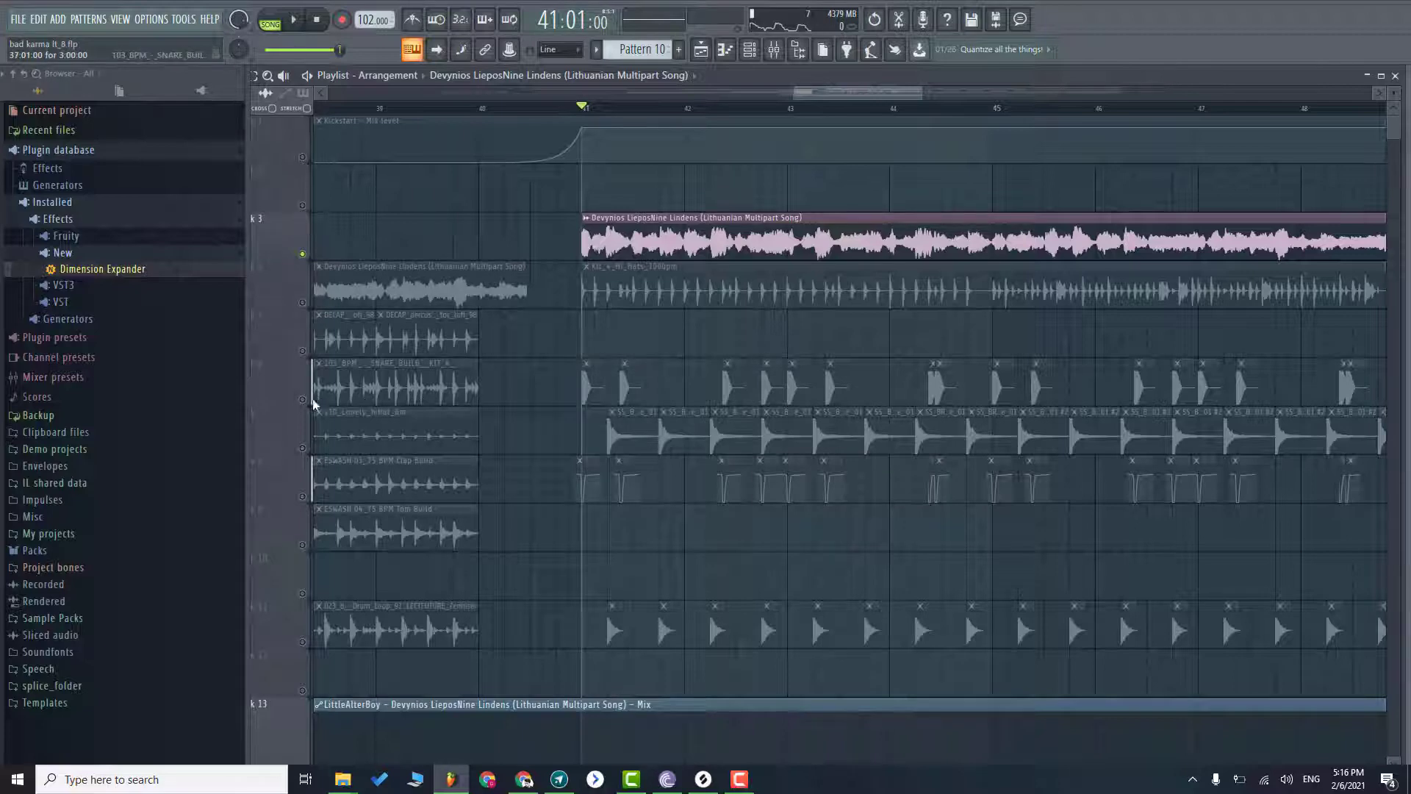
- Solo the drum loop, hi-hat, 808 and Serum pluck tracks in turn during the drop
left_click(317, 19)
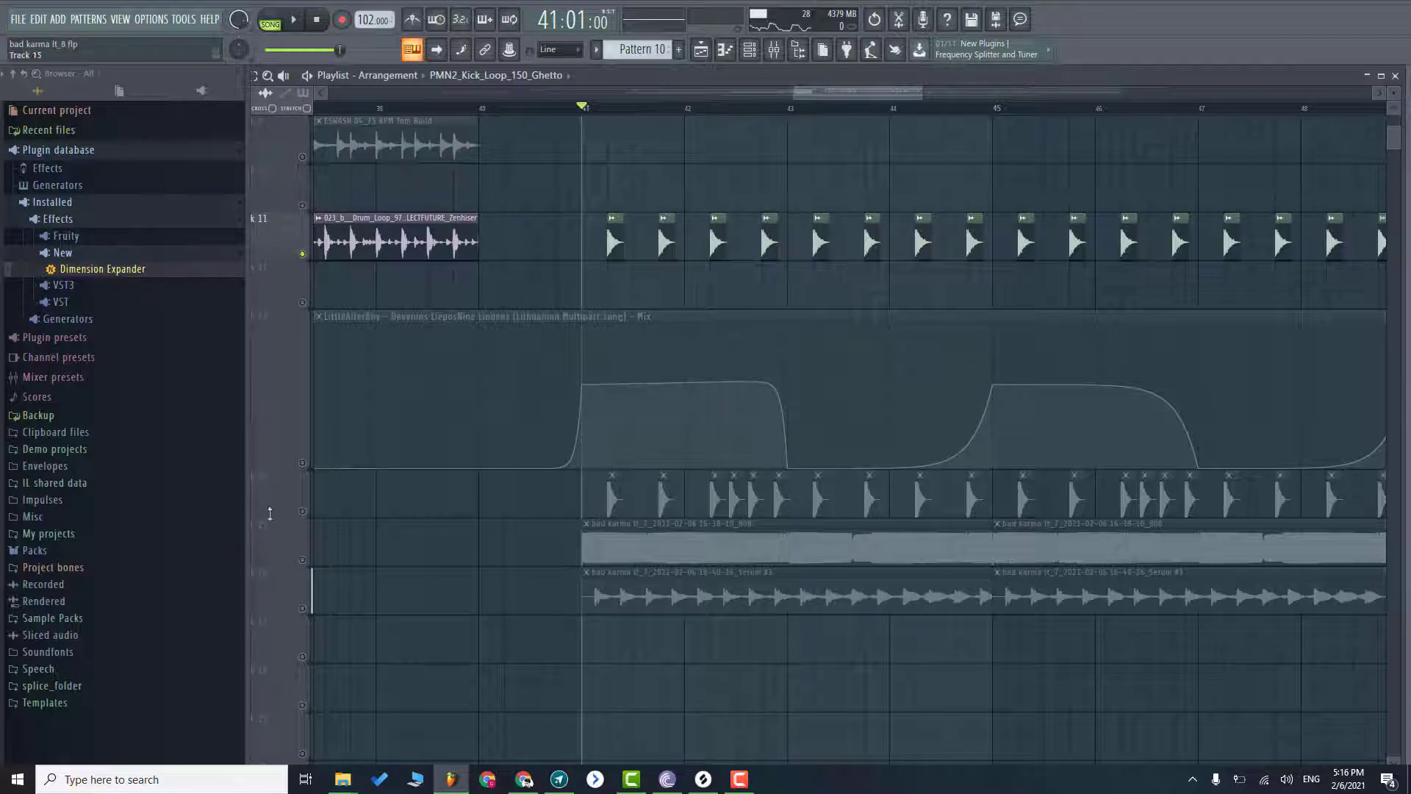
left_click(294, 20)
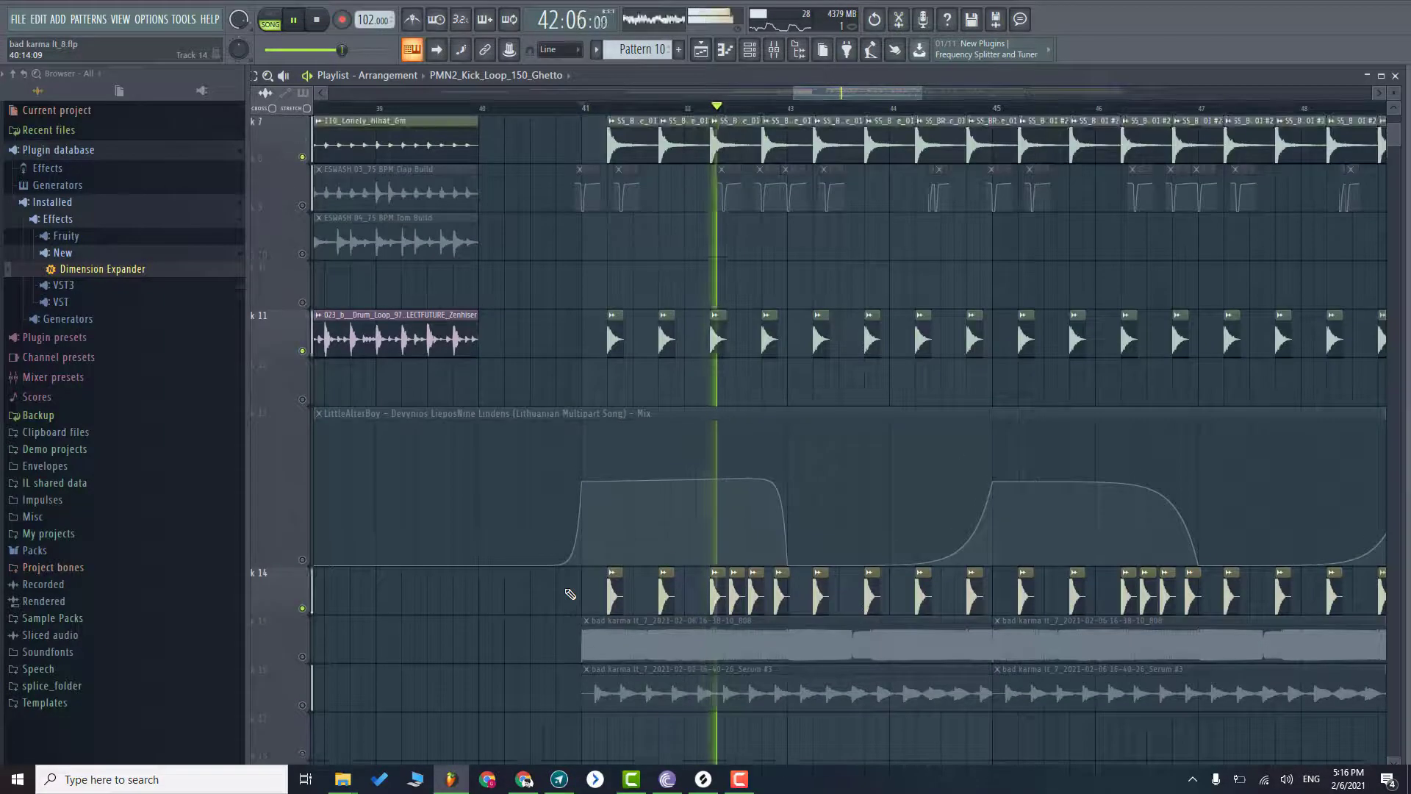
scroll("down", 3)
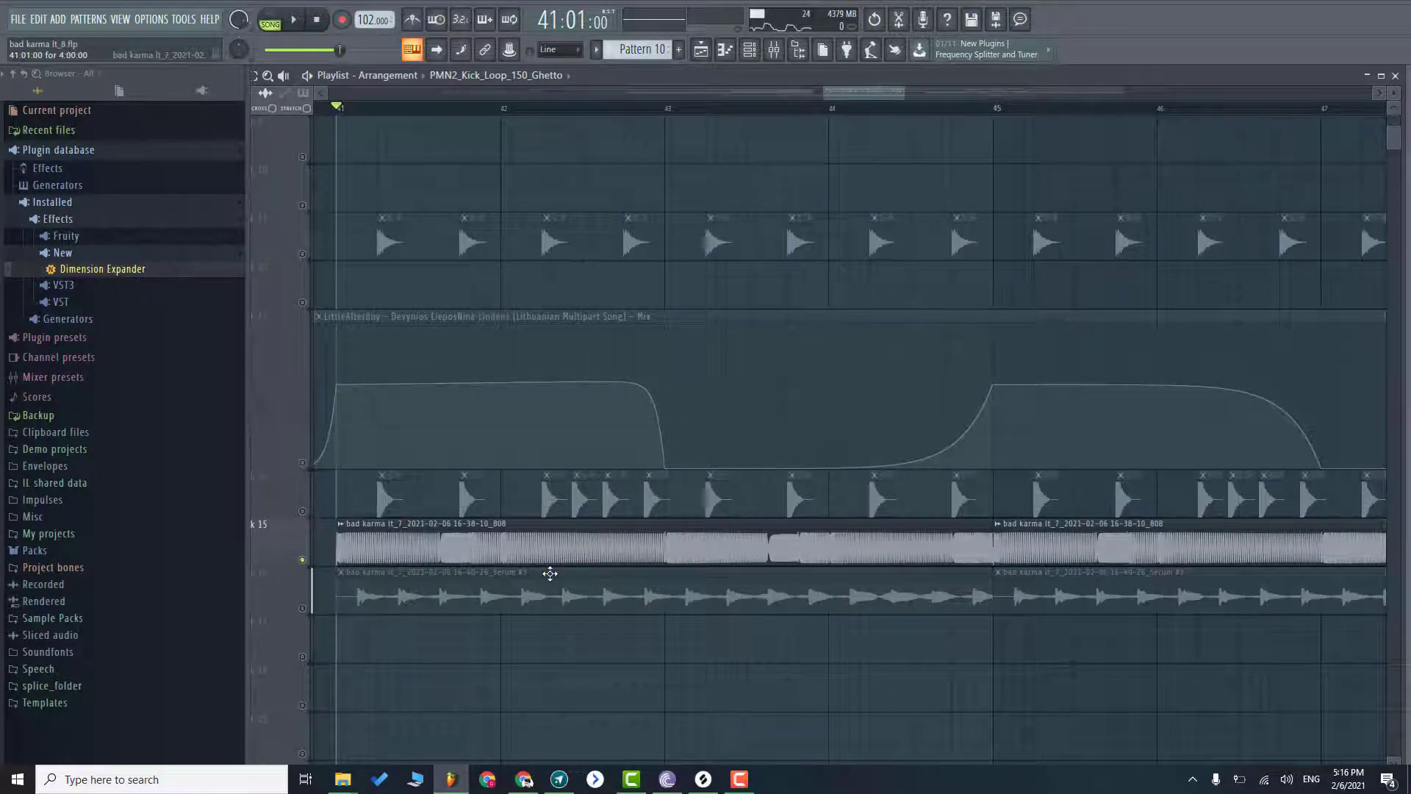
mouse_move(547, 538)
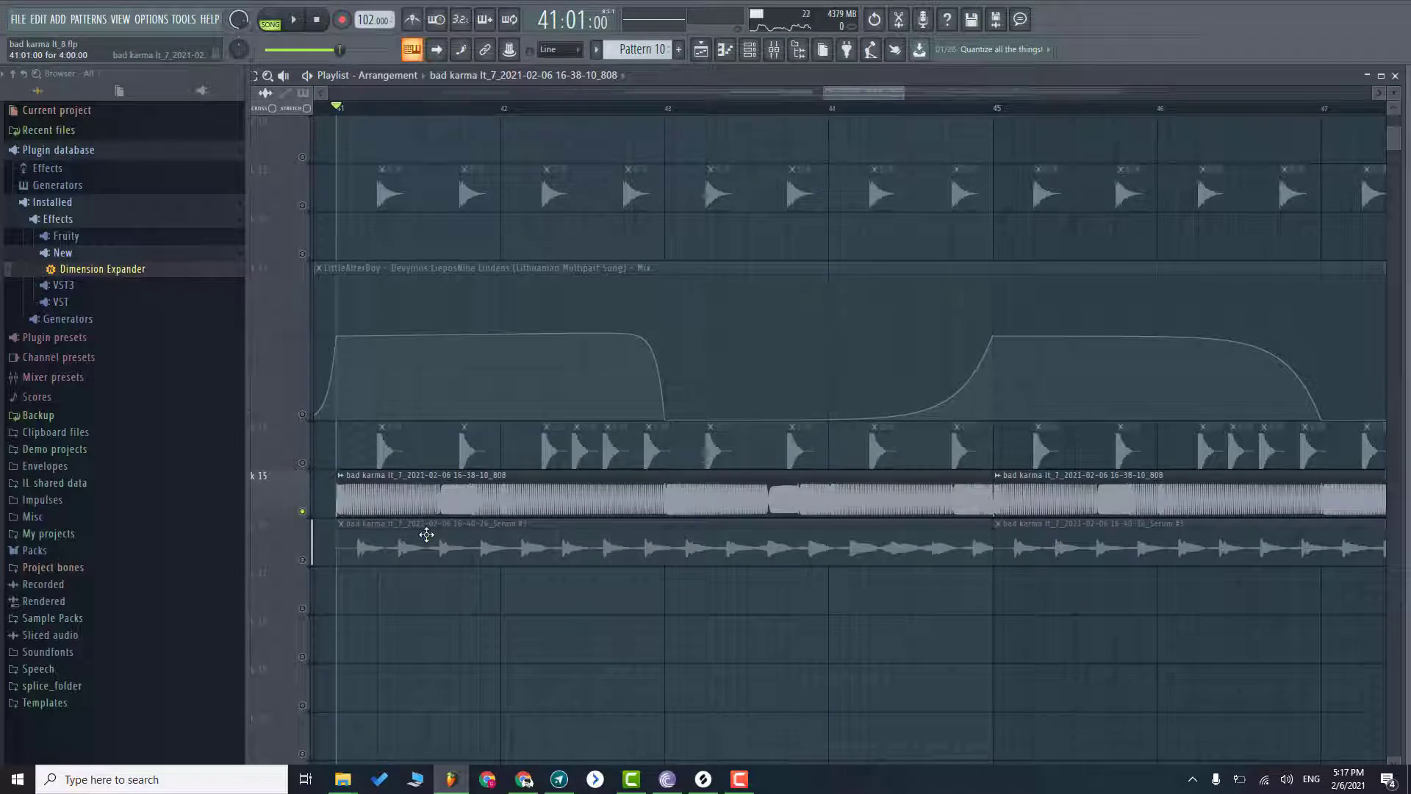
mouse_move(360, 534)
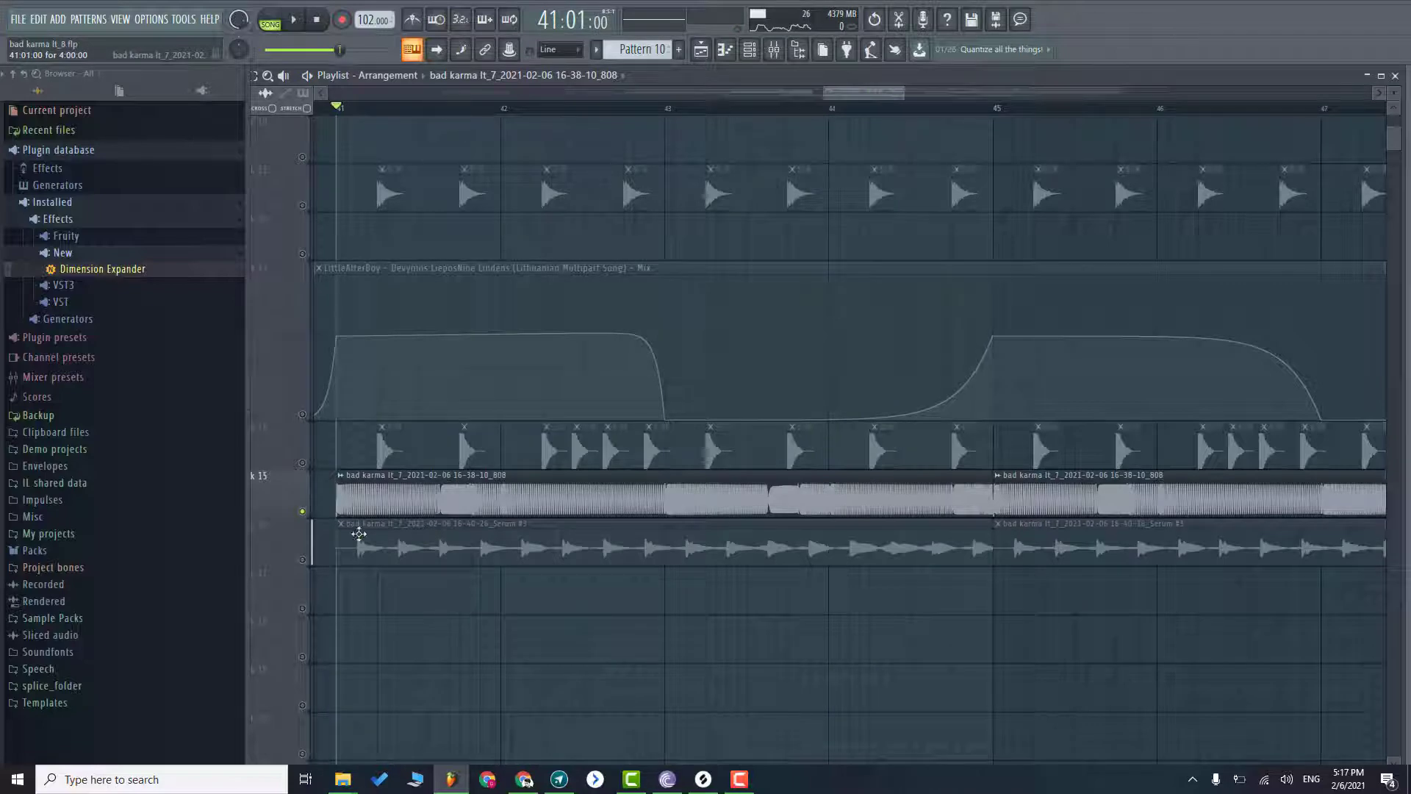
left_click(292, 19)
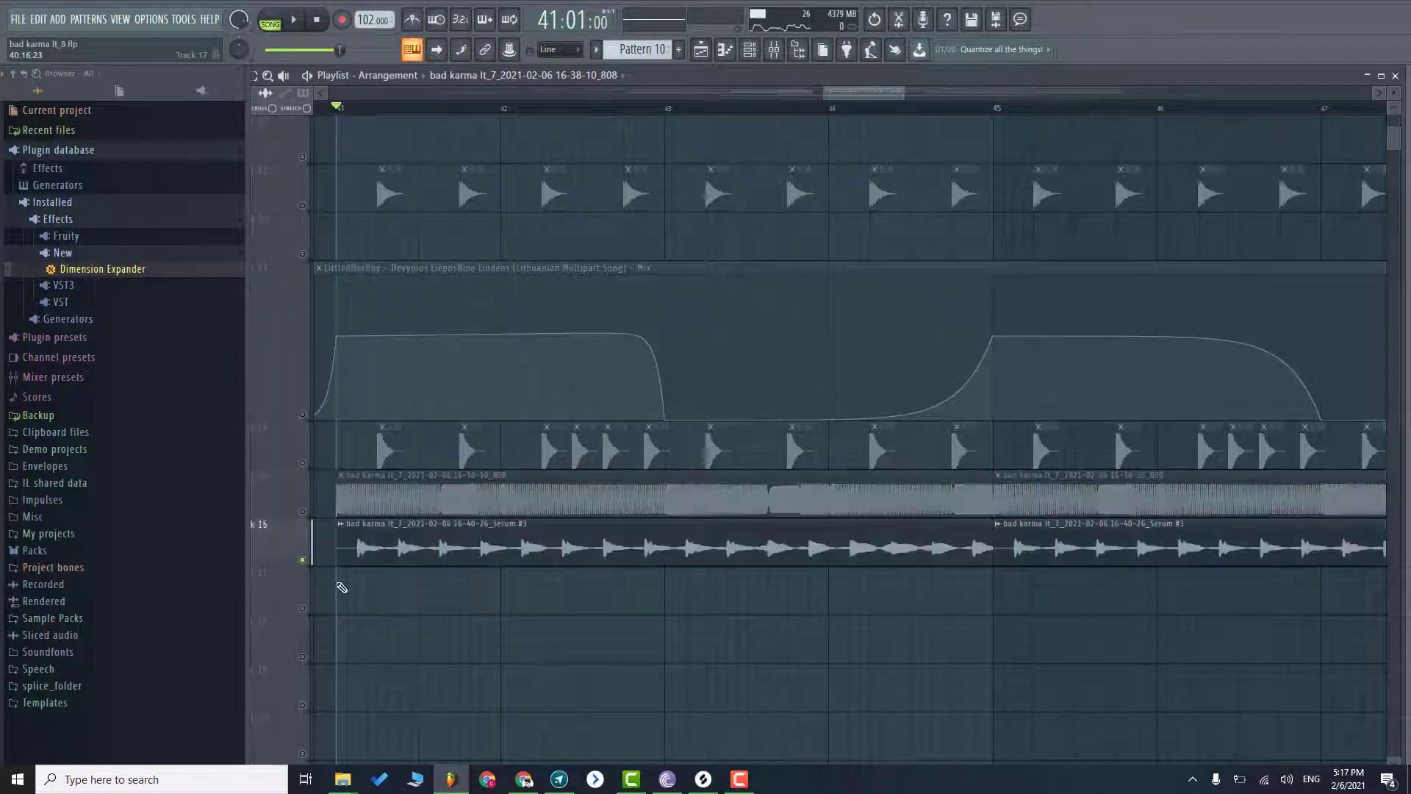
left_click(293, 19)
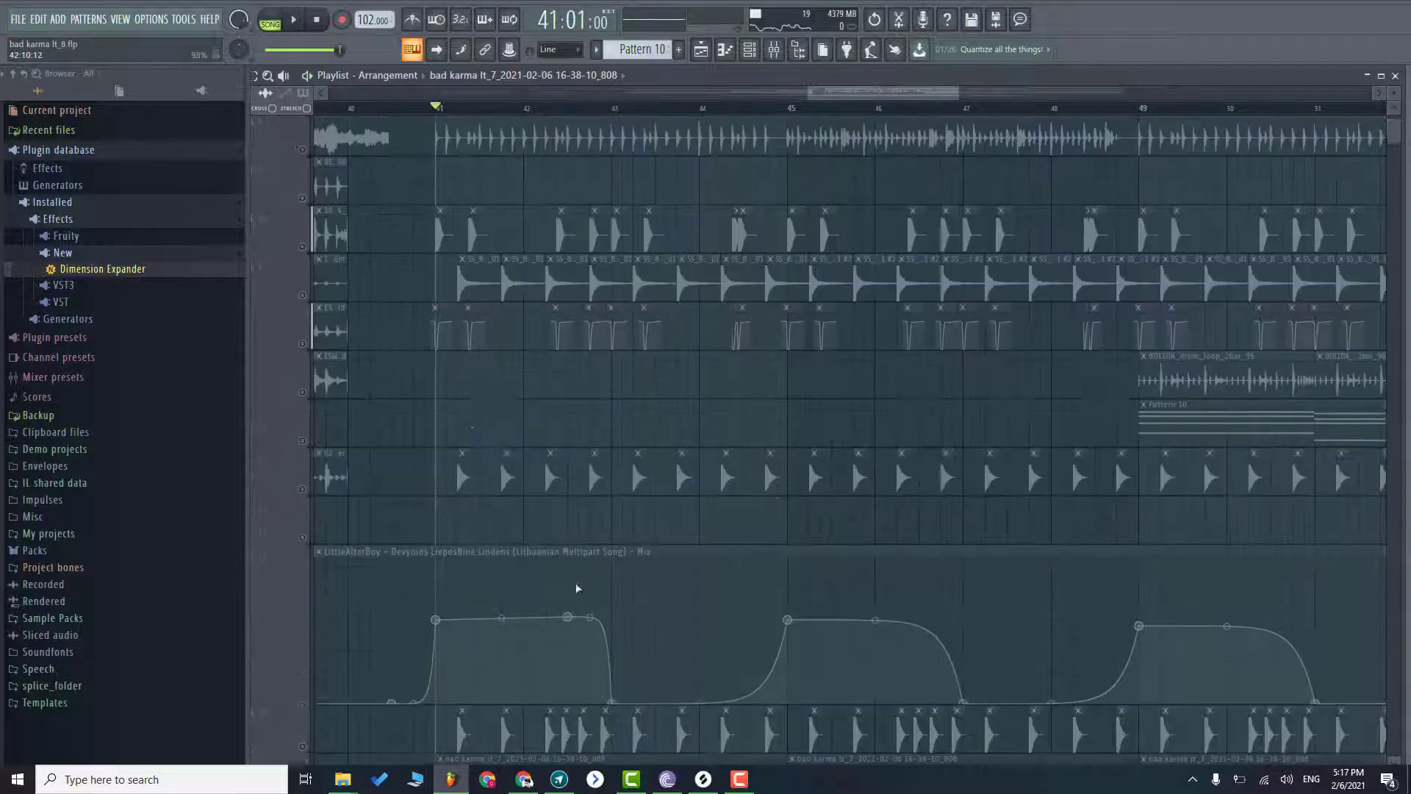
- Unsolo the tracks and show Pattern 10's four bars of sustained Chords notes
scroll("up", 3)
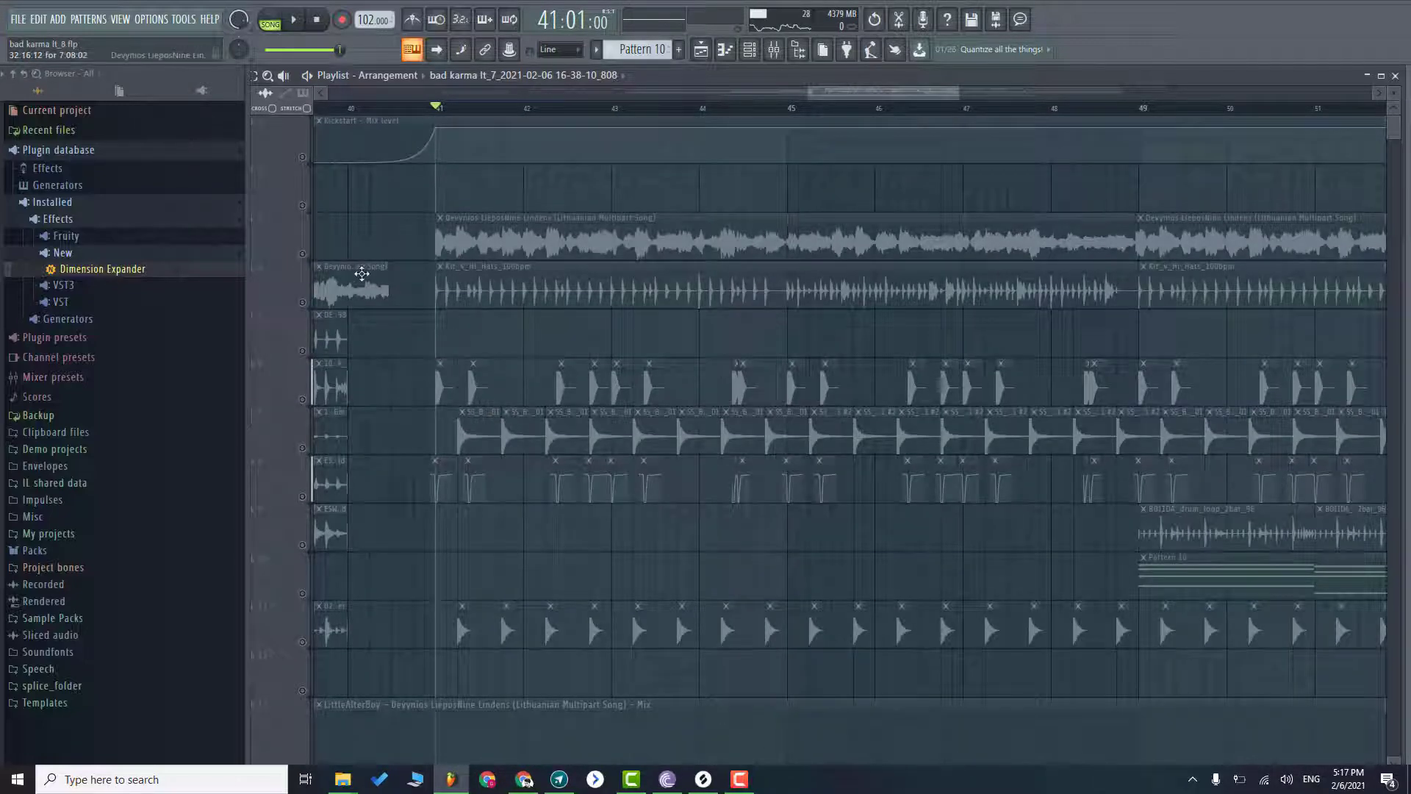
left_click(292, 19)
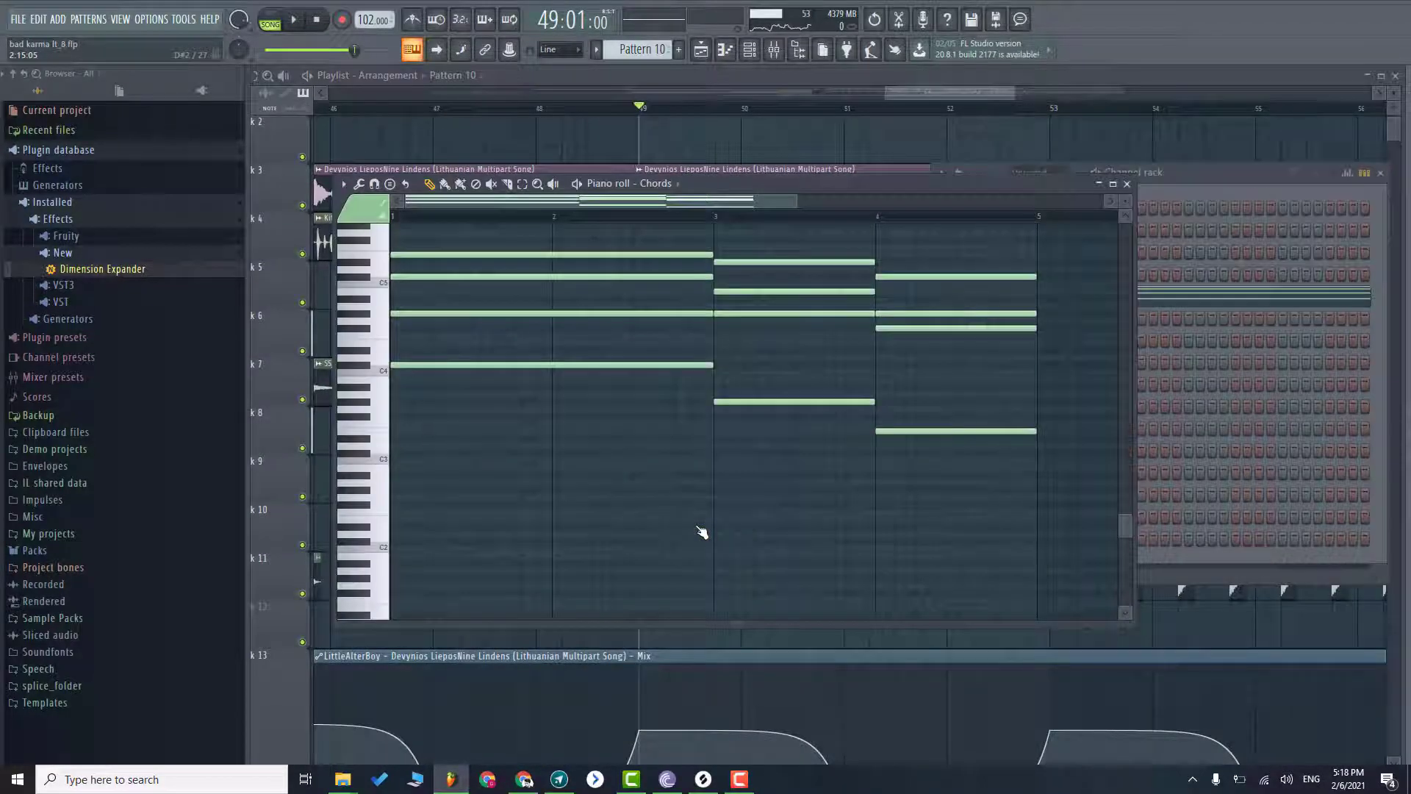
- Close the Chords piano roll and play the second drop from bar 49 past bar 52
left_click(1126, 184)
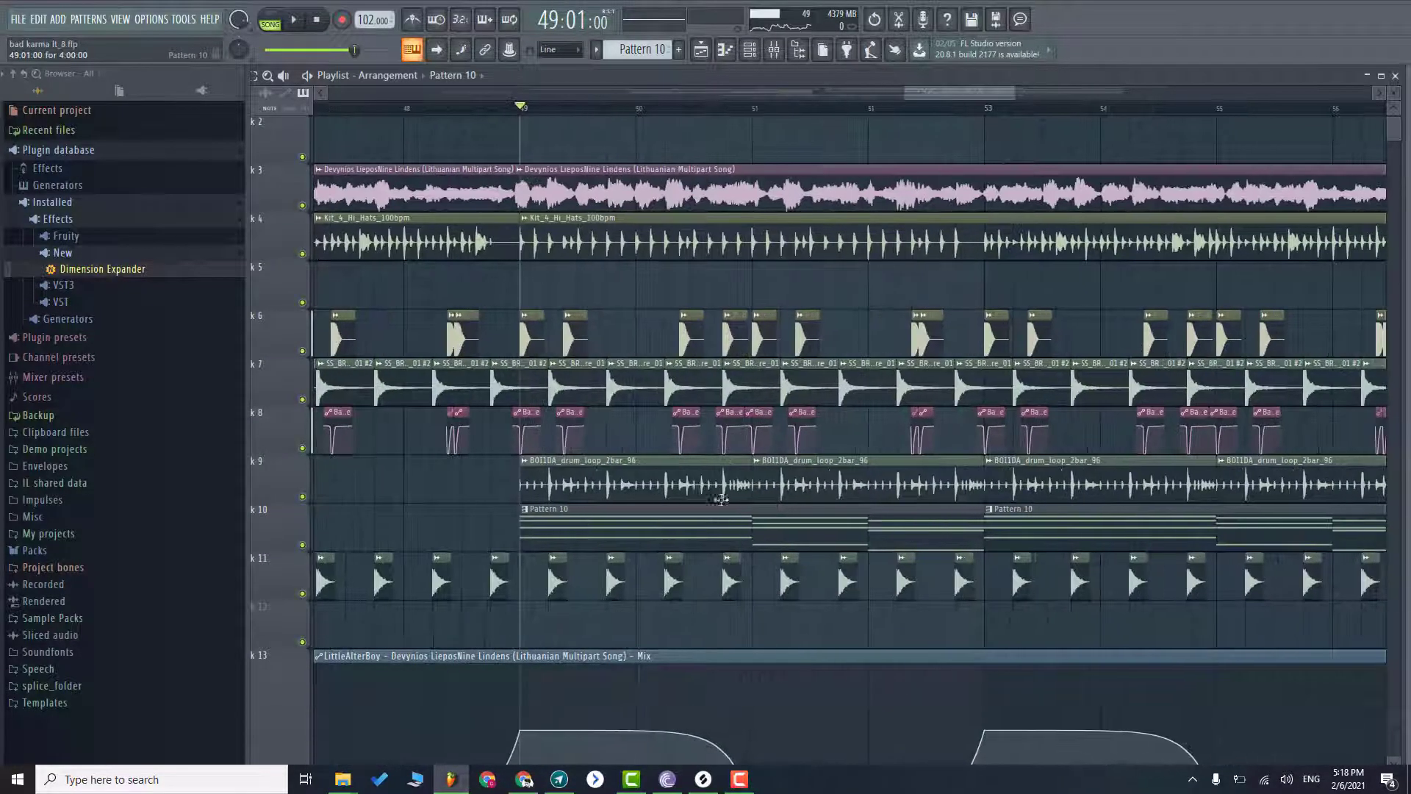
scroll("down", 3)
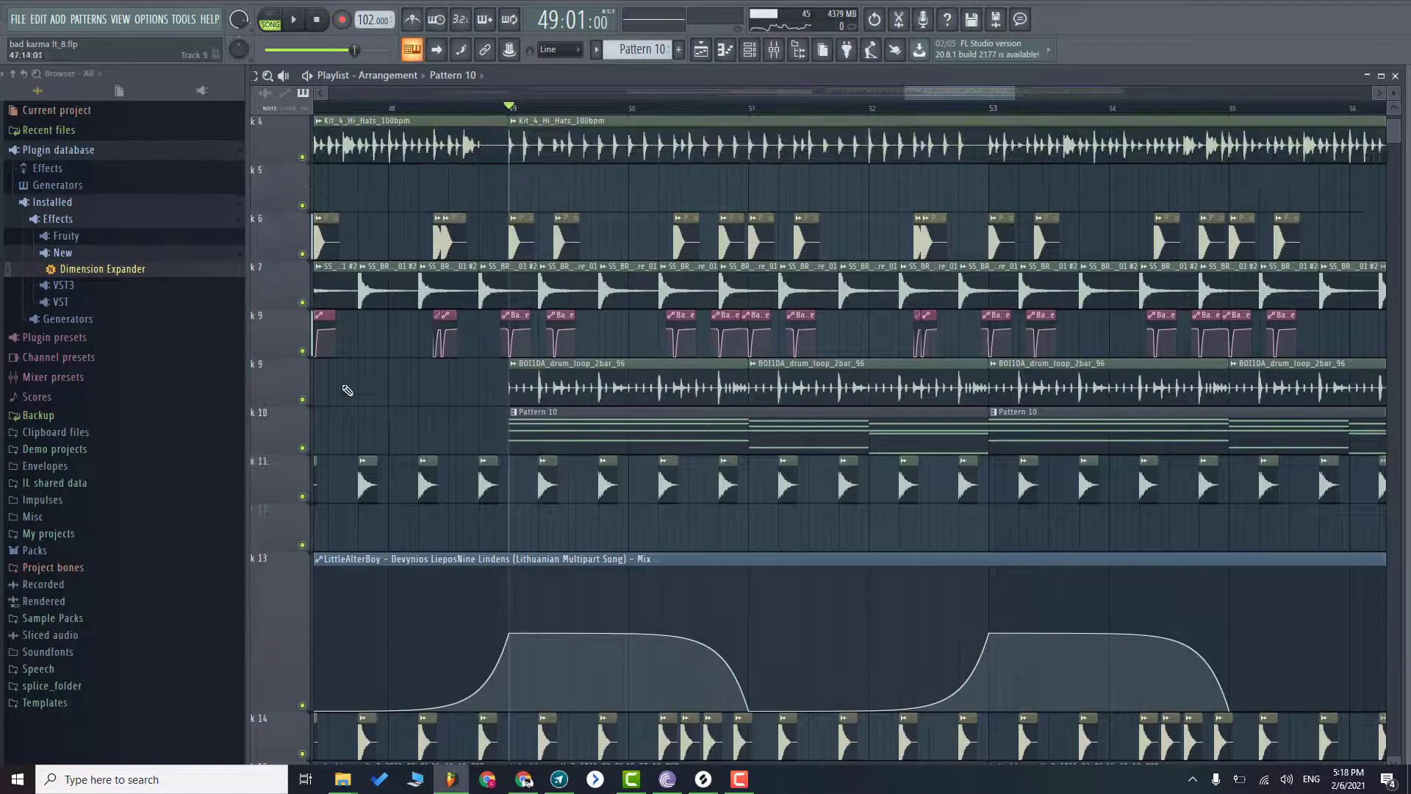
left_click(292, 19)
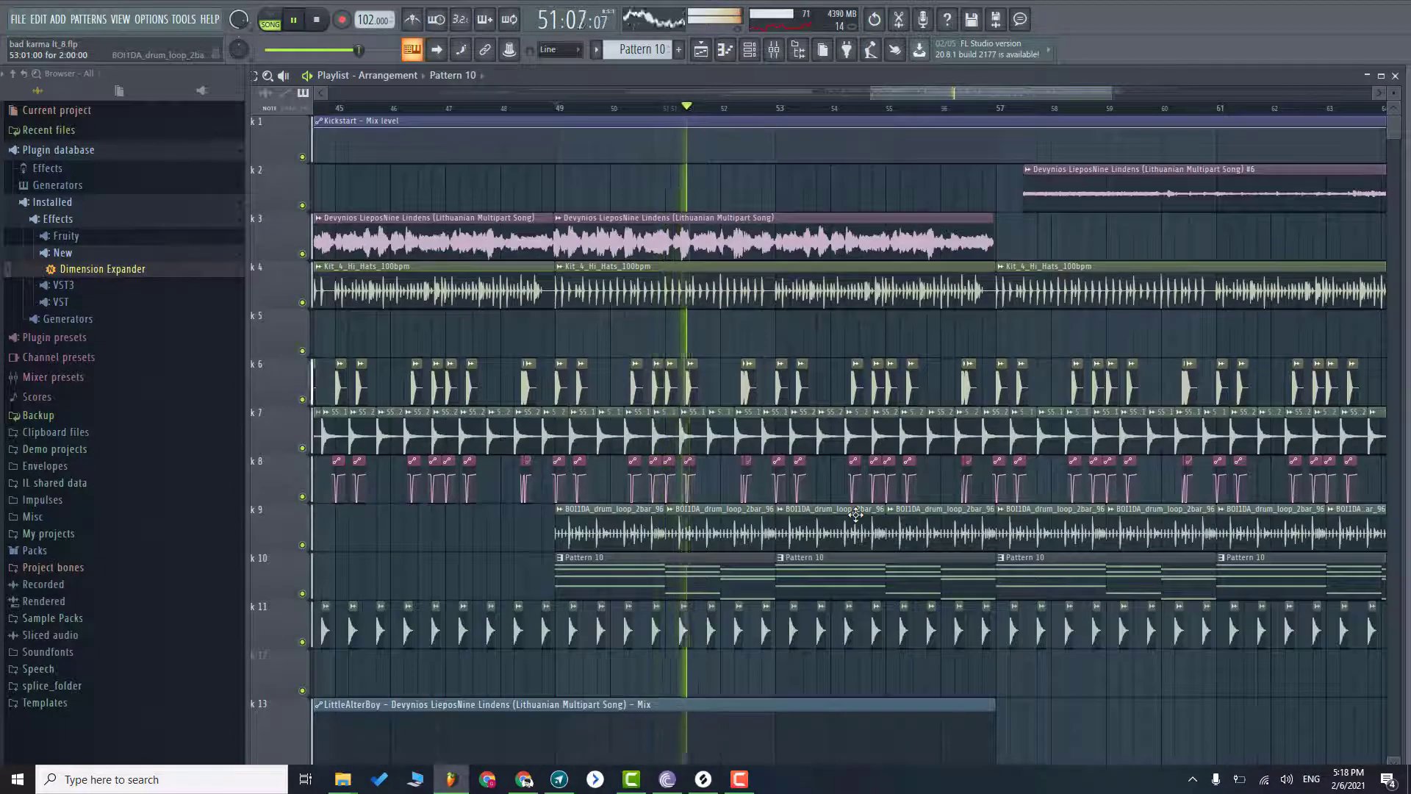
scroll("down", 3)
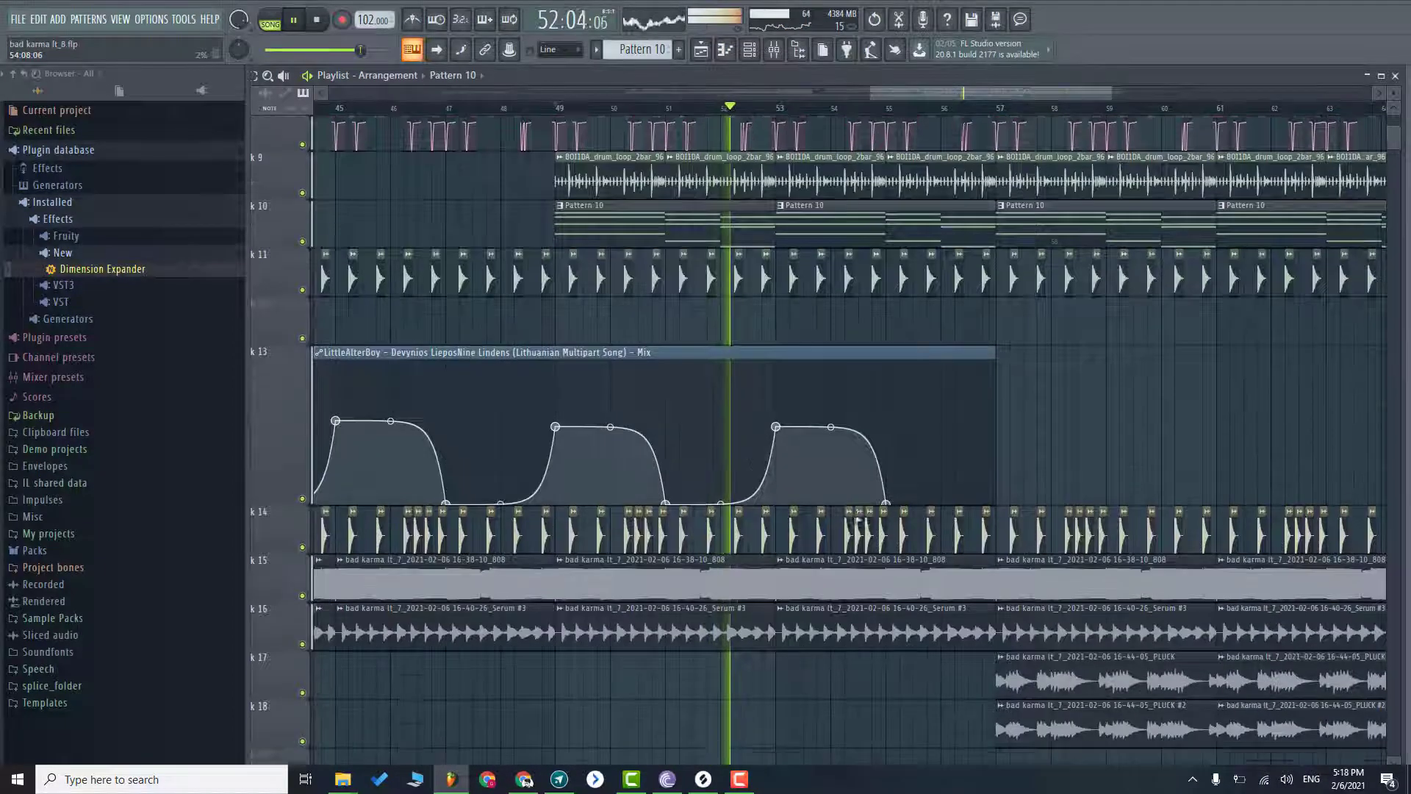
scroll("up", 3)
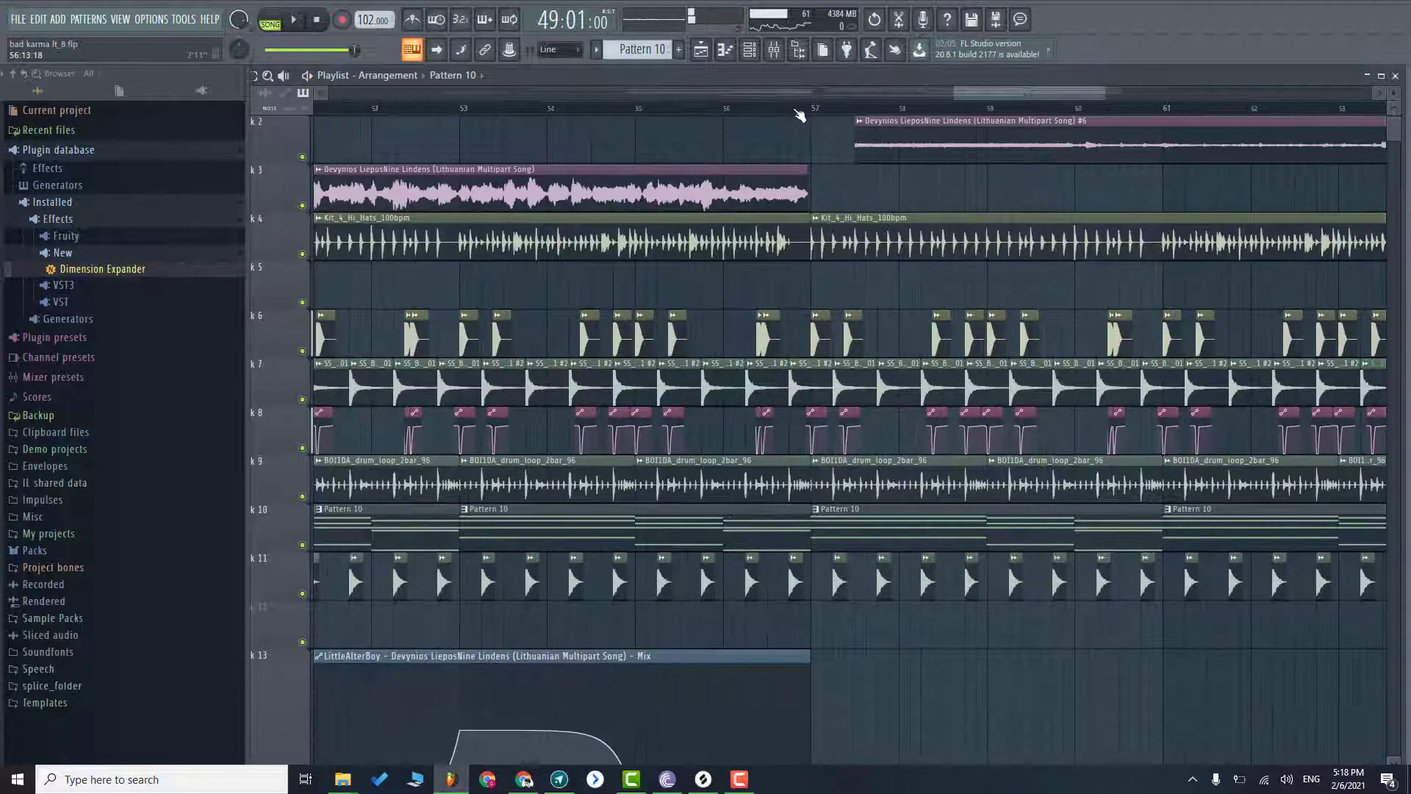
- Move the song position to bar 57, where the two pluck clips and a vocal sample start
left_click(810, 108)
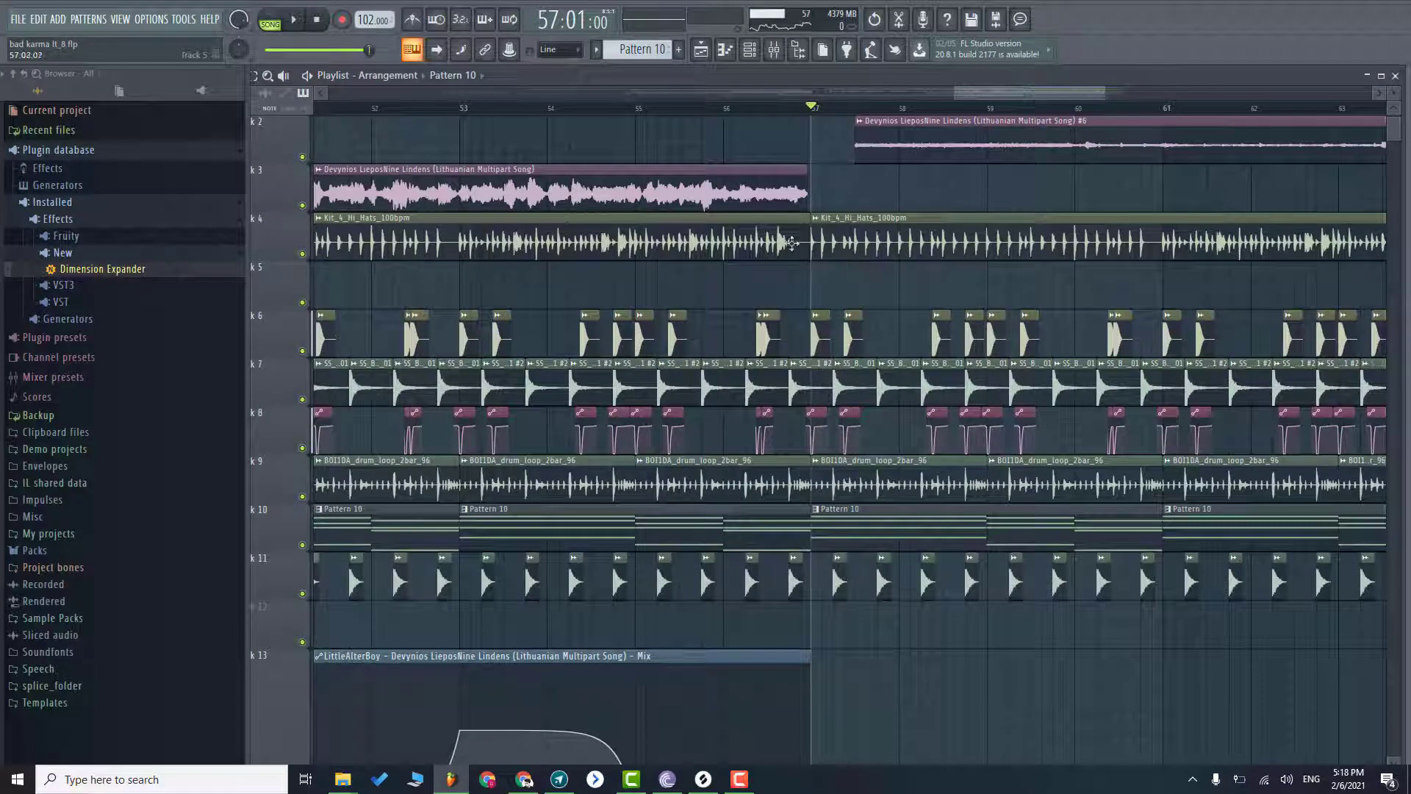
scroll("down", 3)
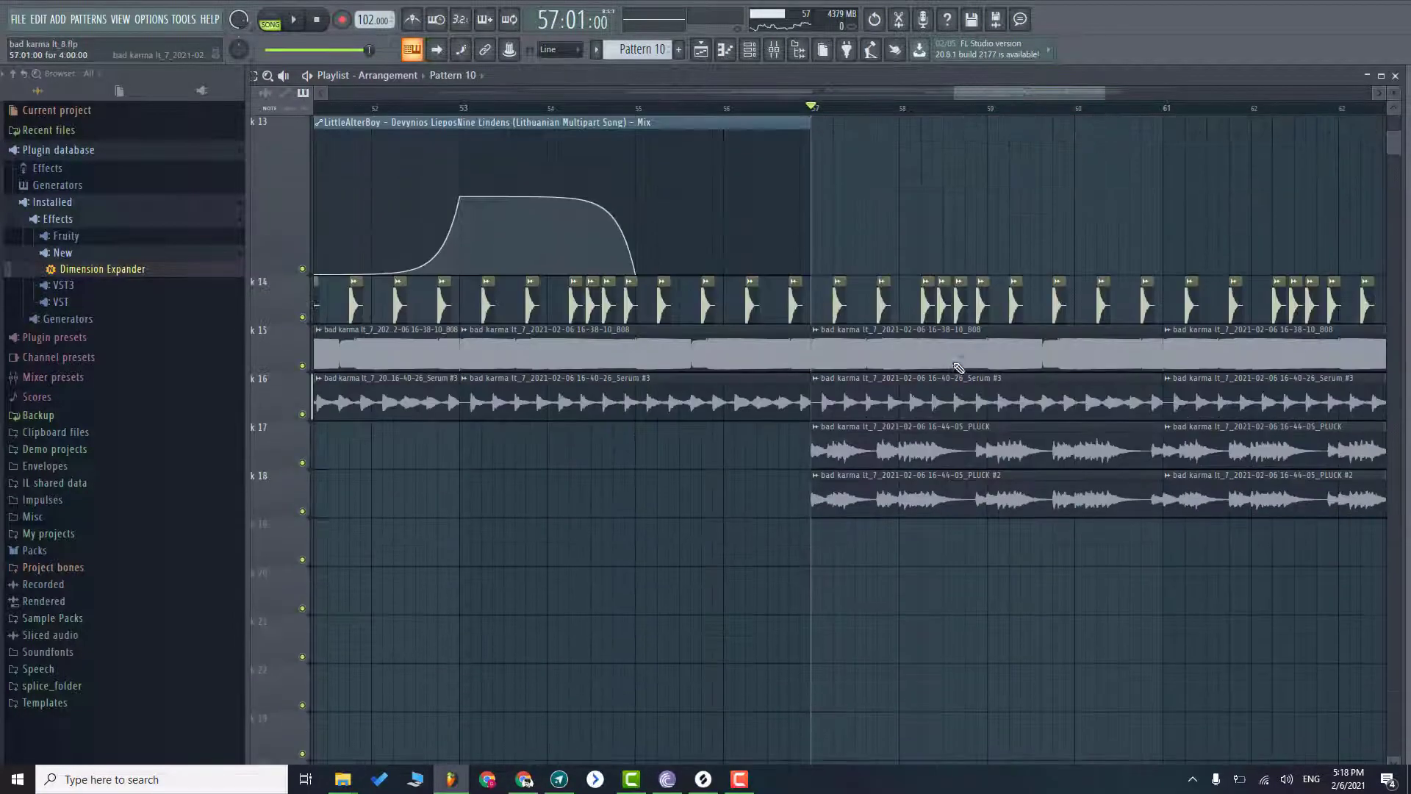
mouse_move(460, 459)
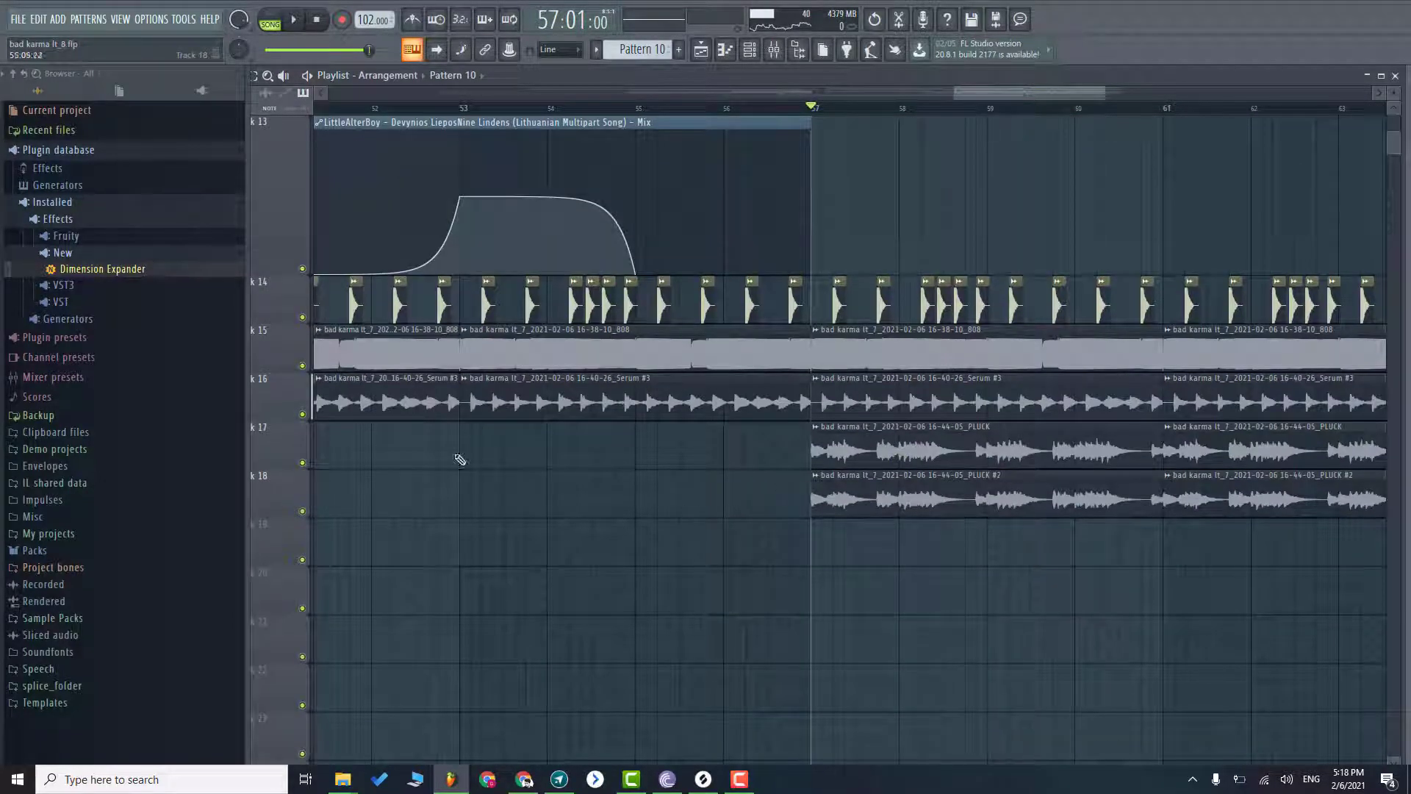
left_click(292, 19)
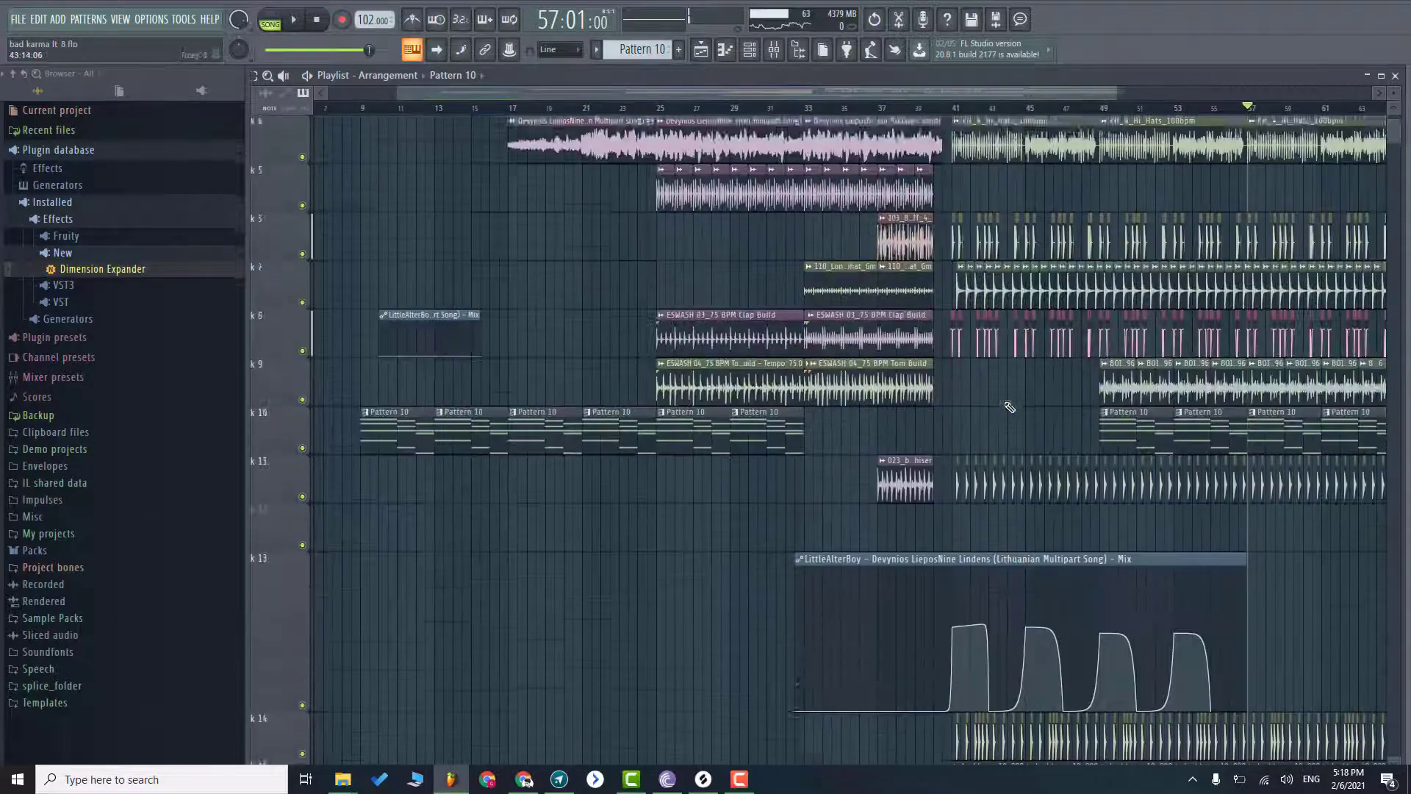
scroll("up", 3)
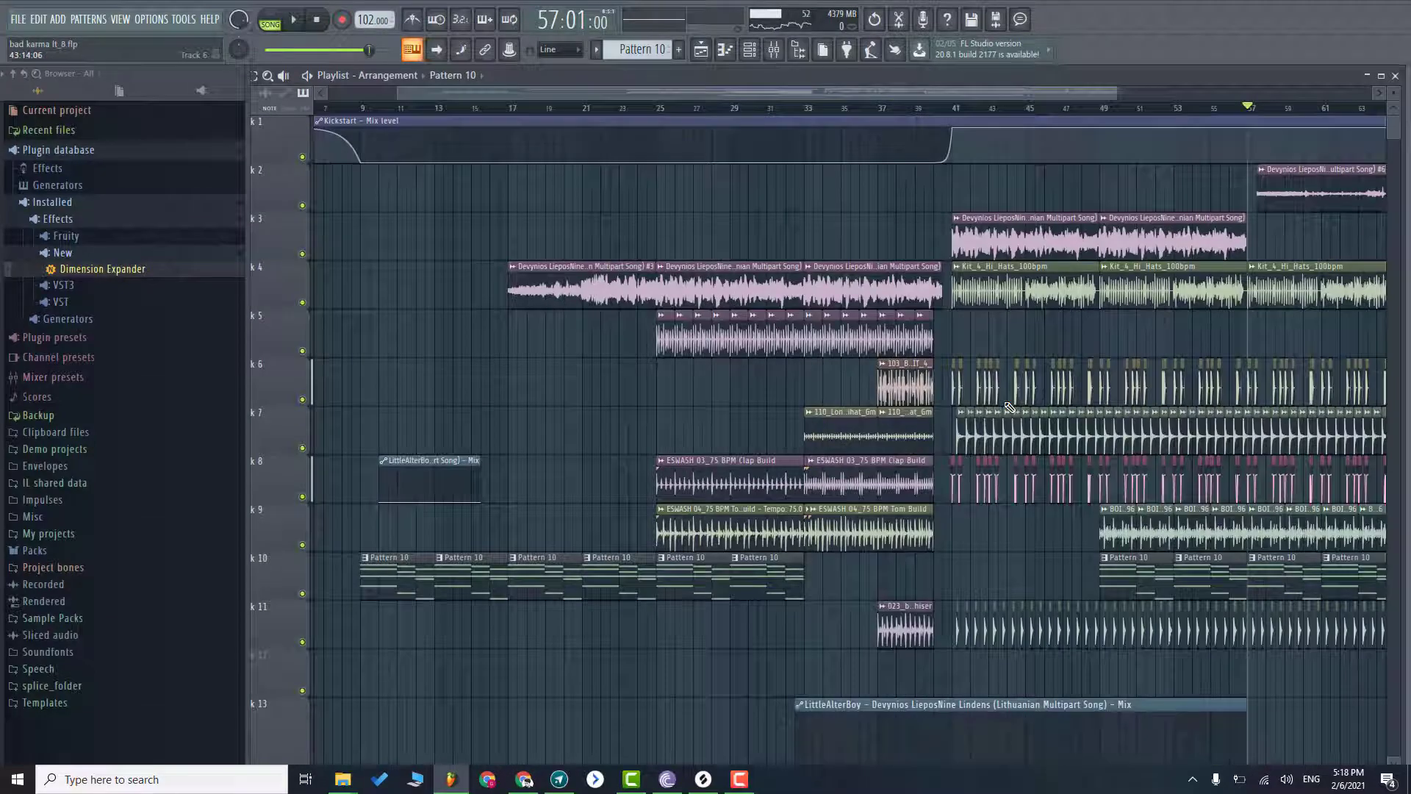